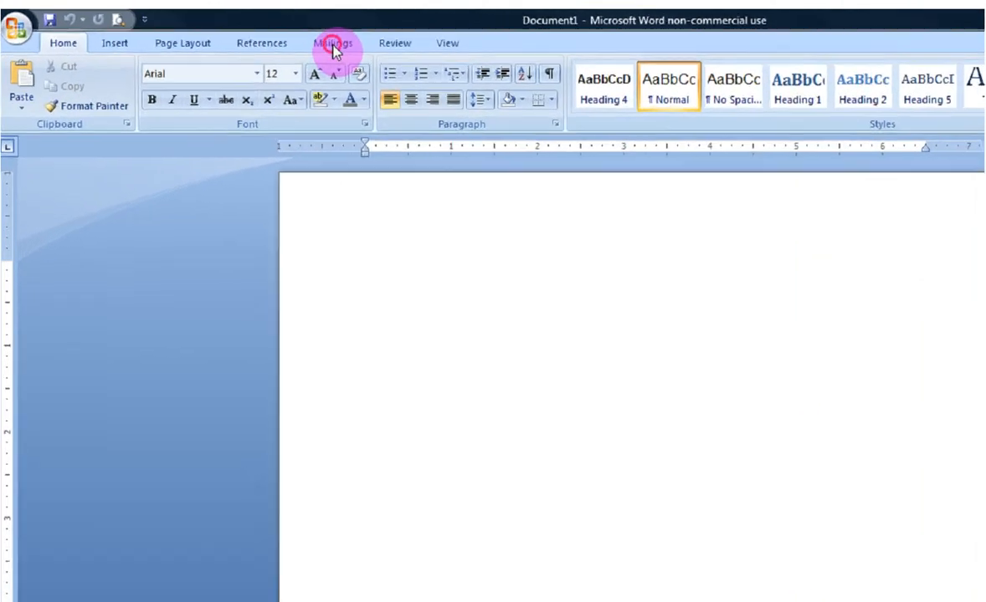
- Start a mail merge from the Mailings tools with Labels as the document type
click(333, 44)
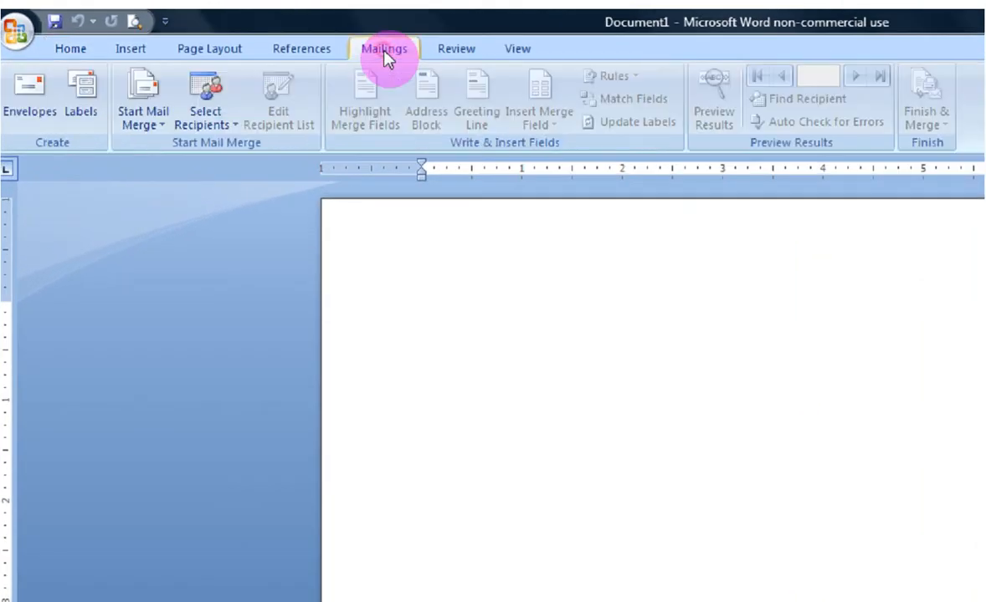
mouse_move(292, 48)
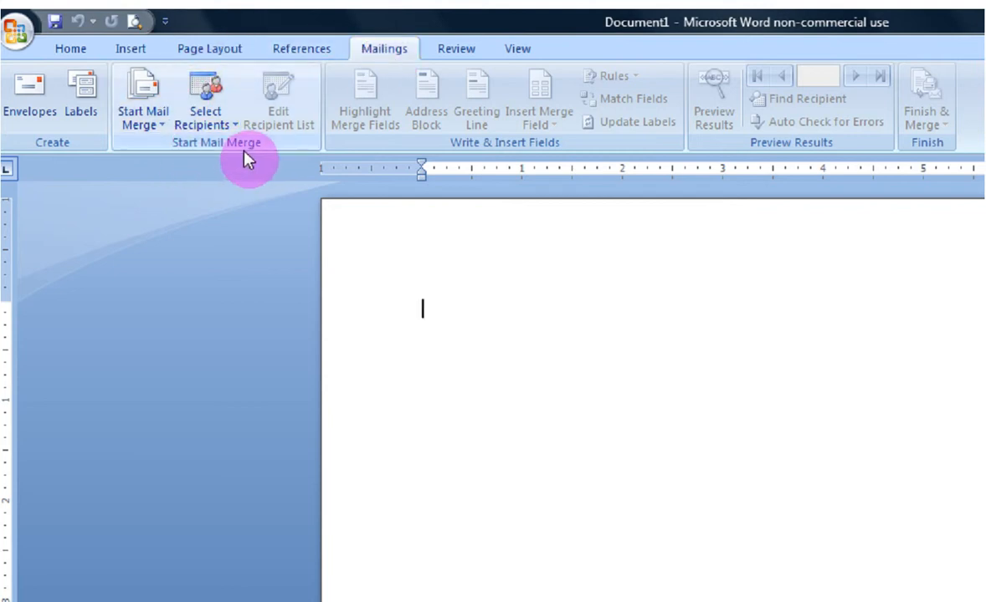
mouse_move(146, 114)
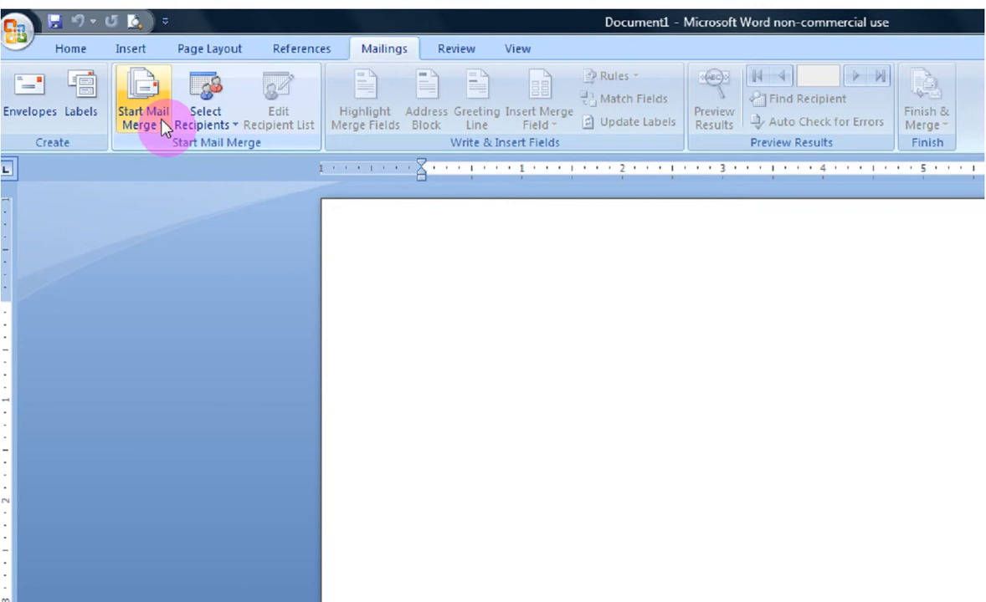
mouse_move(142, 117)
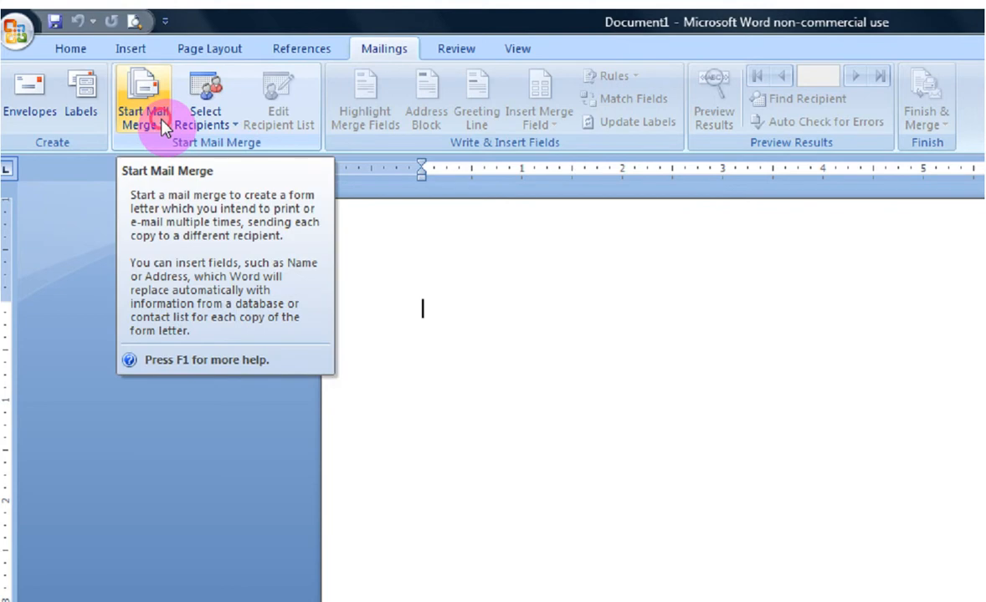
click(142, 100)
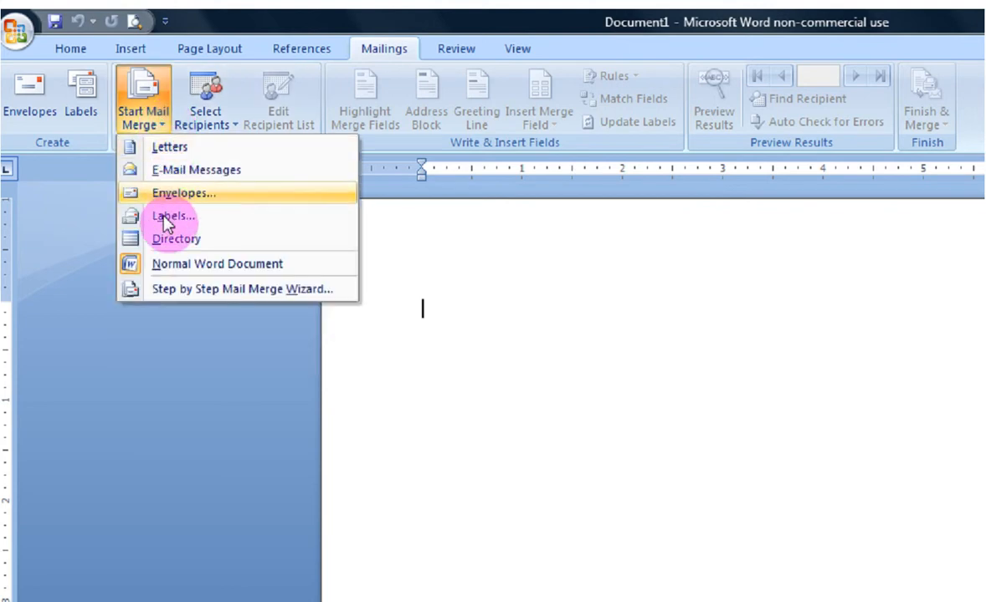
click(174, 221)
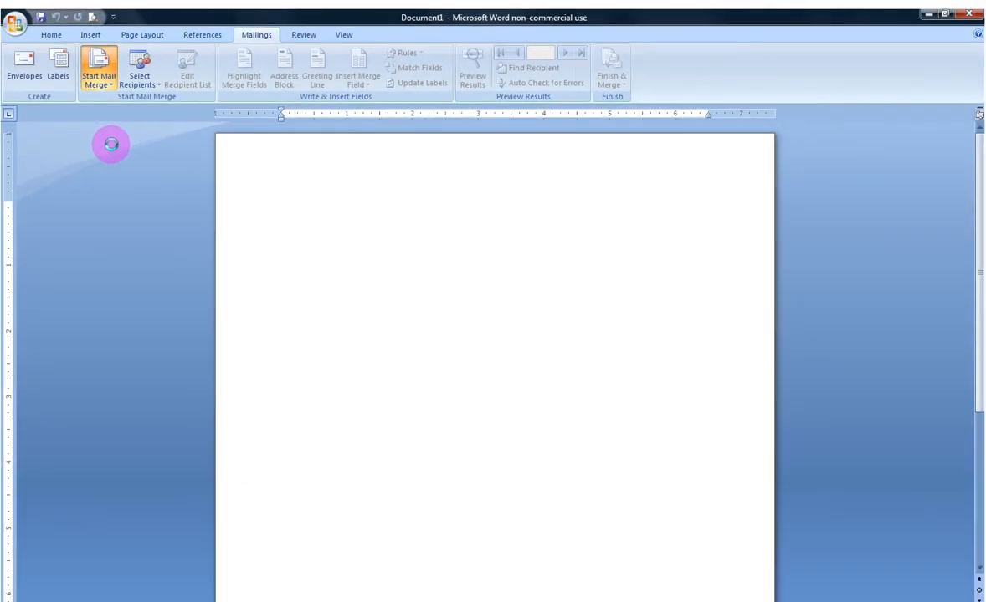
- Choose Avery US Letter as label vendor and product 5263, the 2-by-4-inch mailing label
click(57, 67)
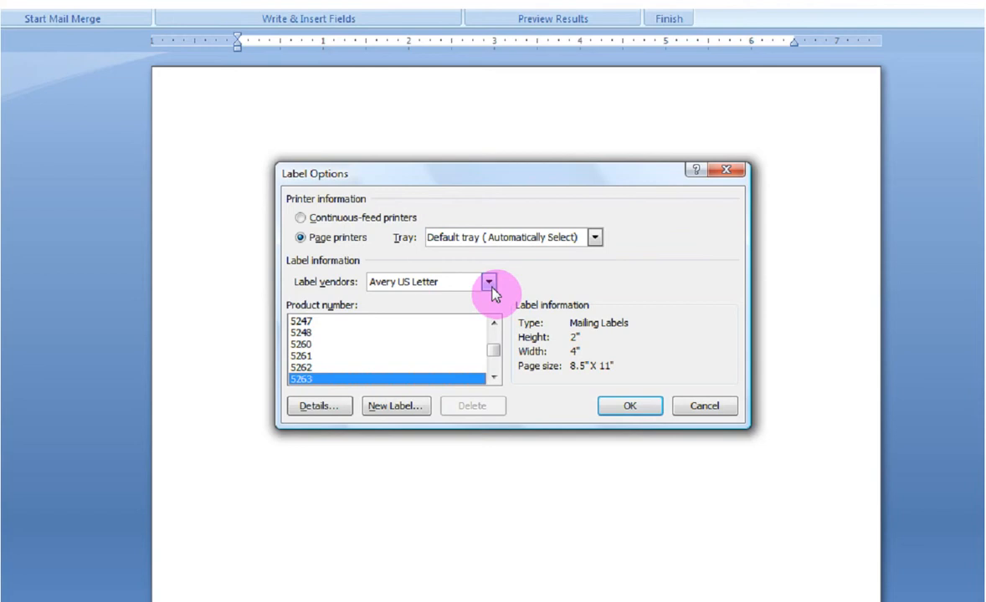
click(488, 282)
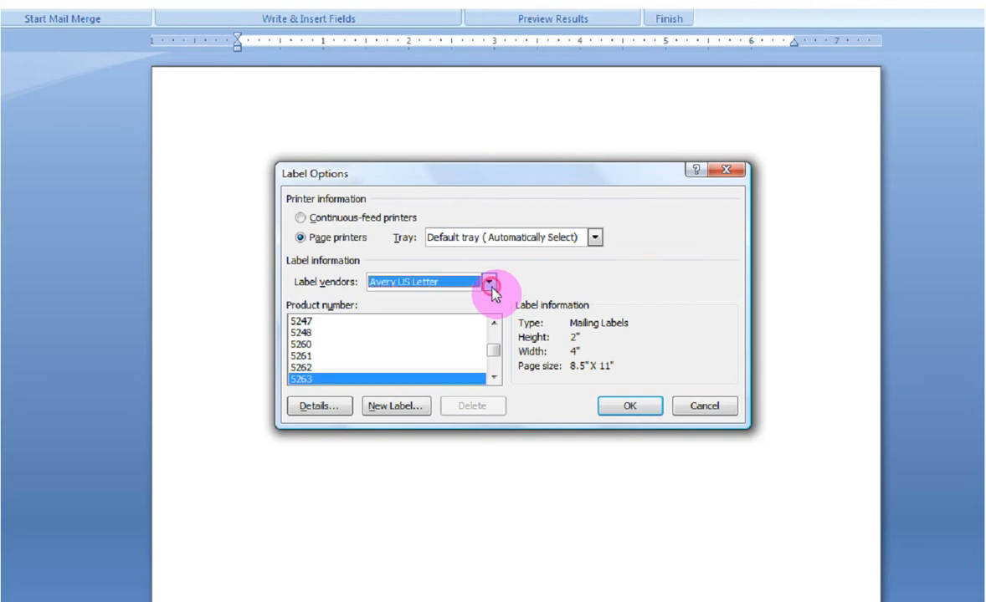
click(489, 281)
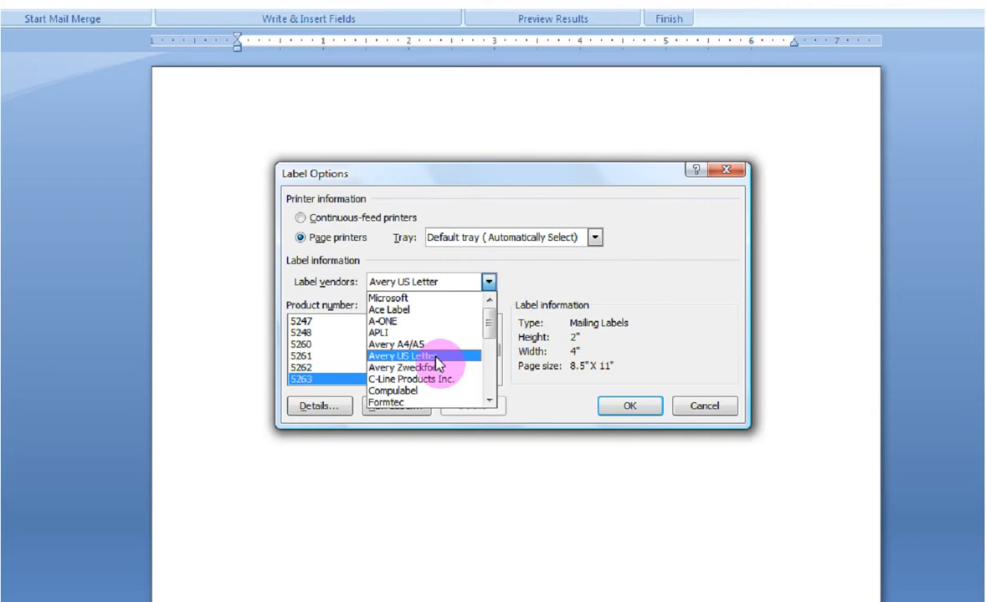
click(409, 354)
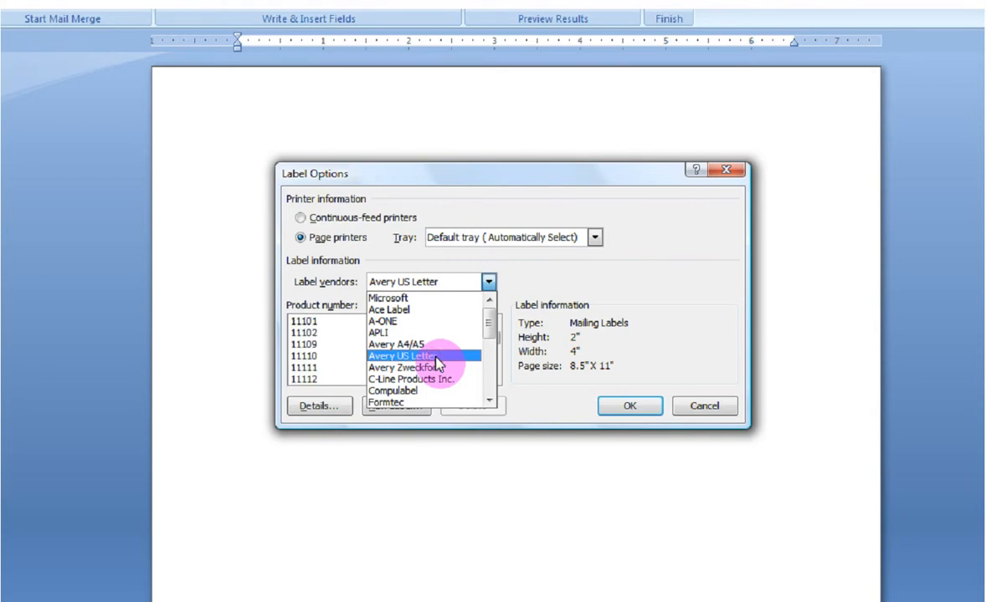
click(405, 354)
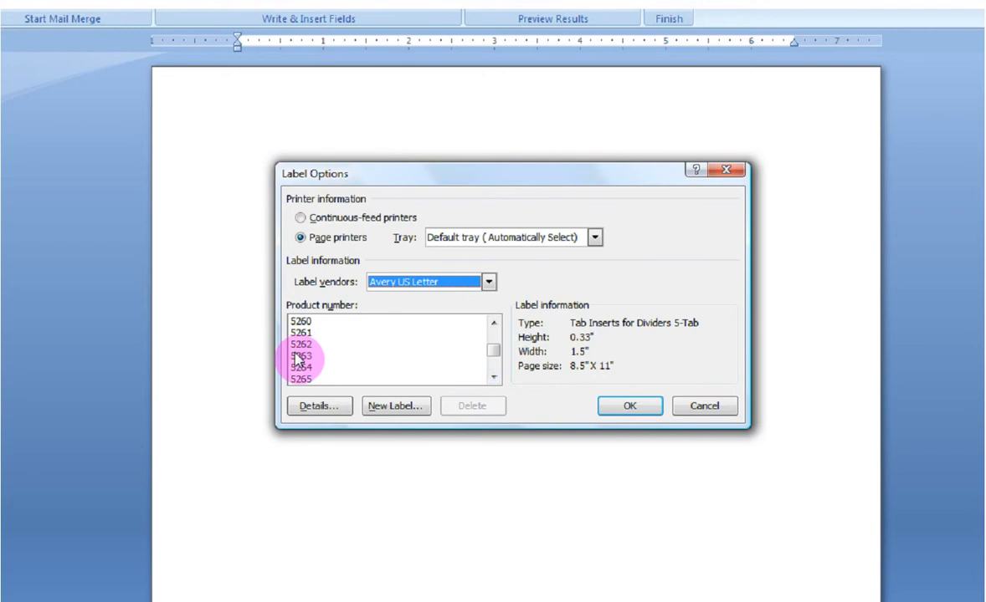
click(302, 356)
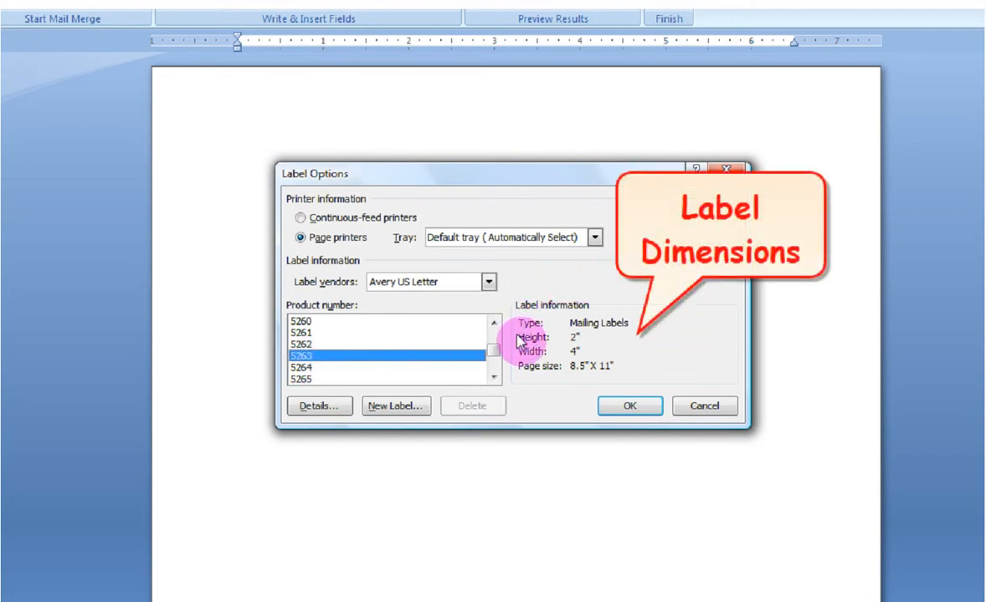
mouse_move(572, 382)
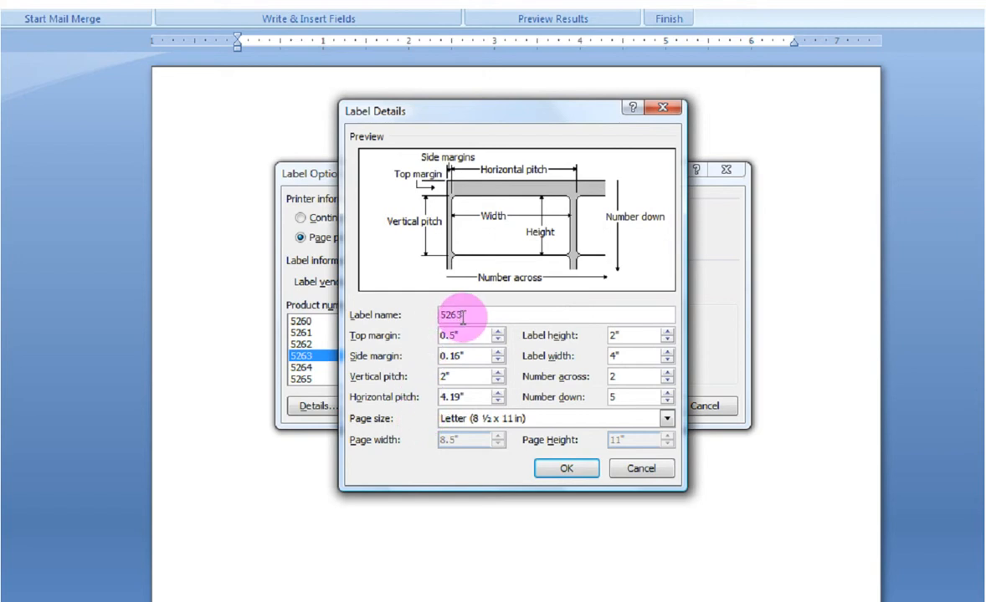
mouse_move(458, 171)
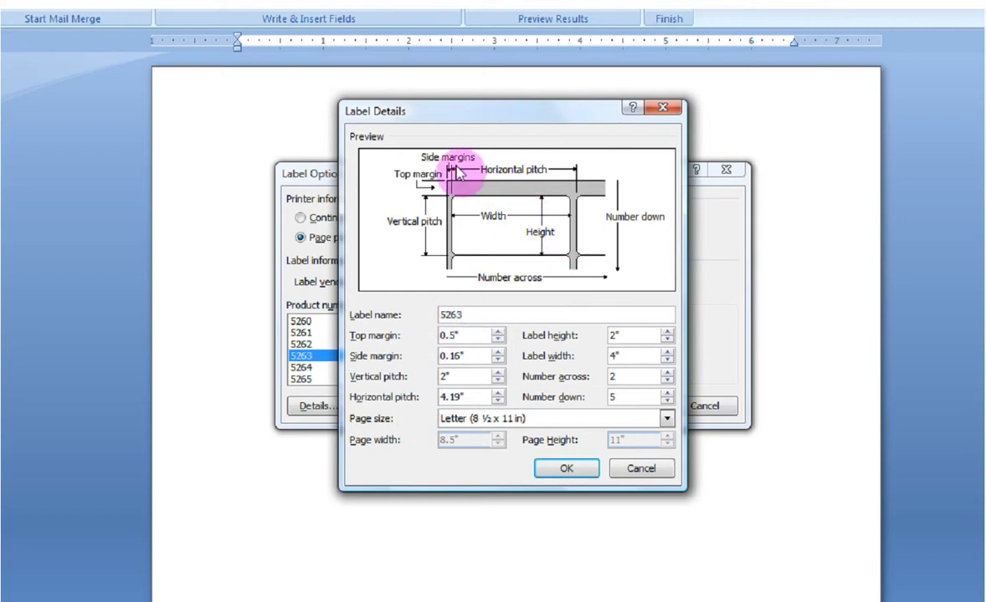
mouse_move(640, 240)
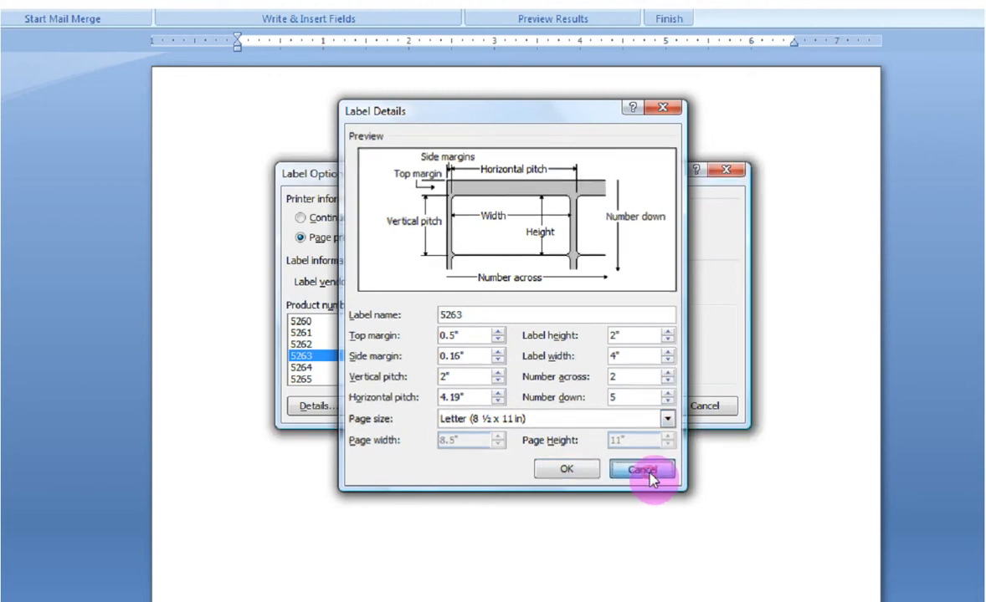
- Dismiss the label details unchanged and accept the 5263 setup to get the blank label grid
click(642, 468)
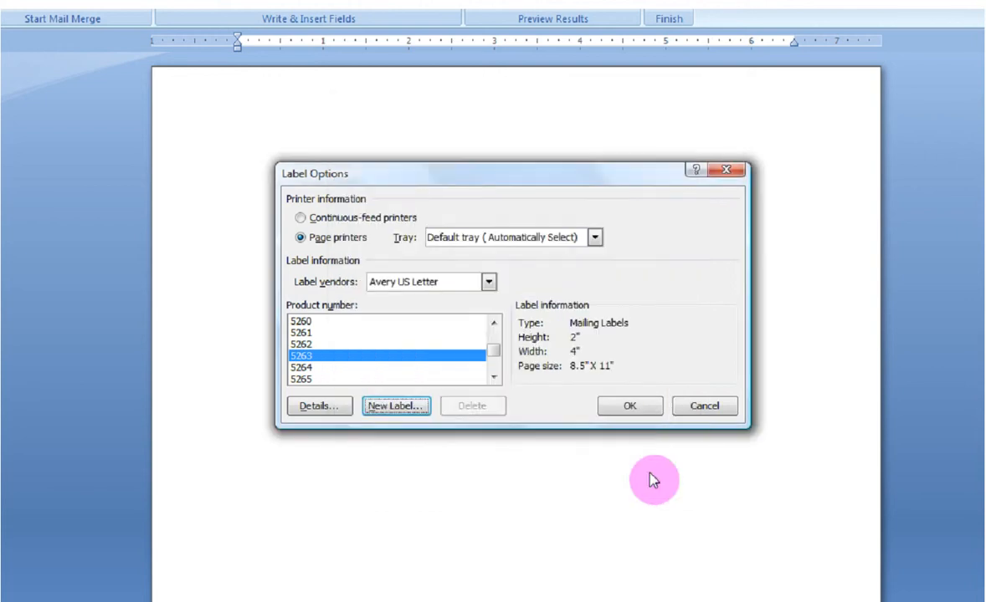
mouse_move(365, 364)
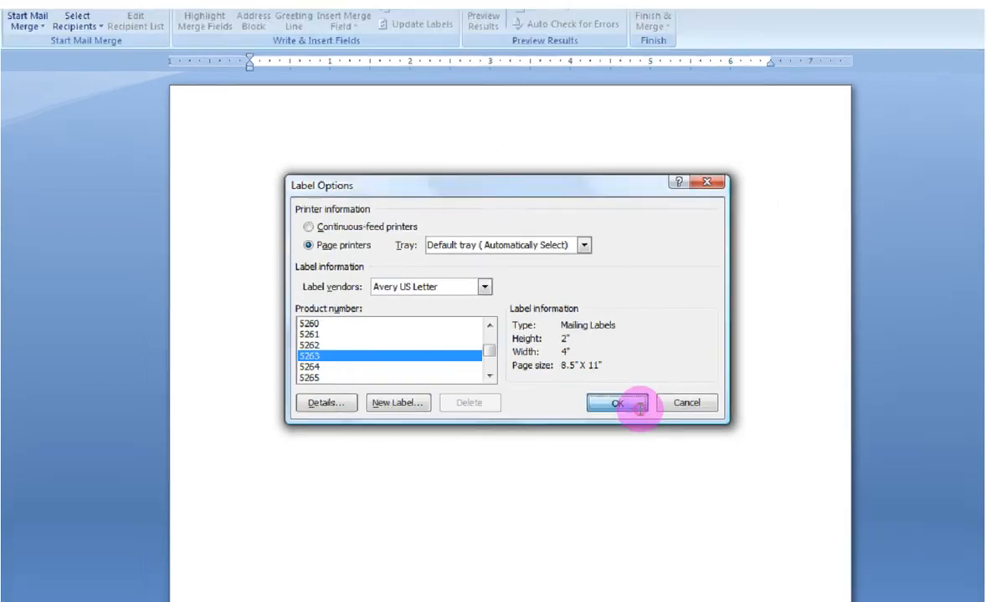
click(616, 401)
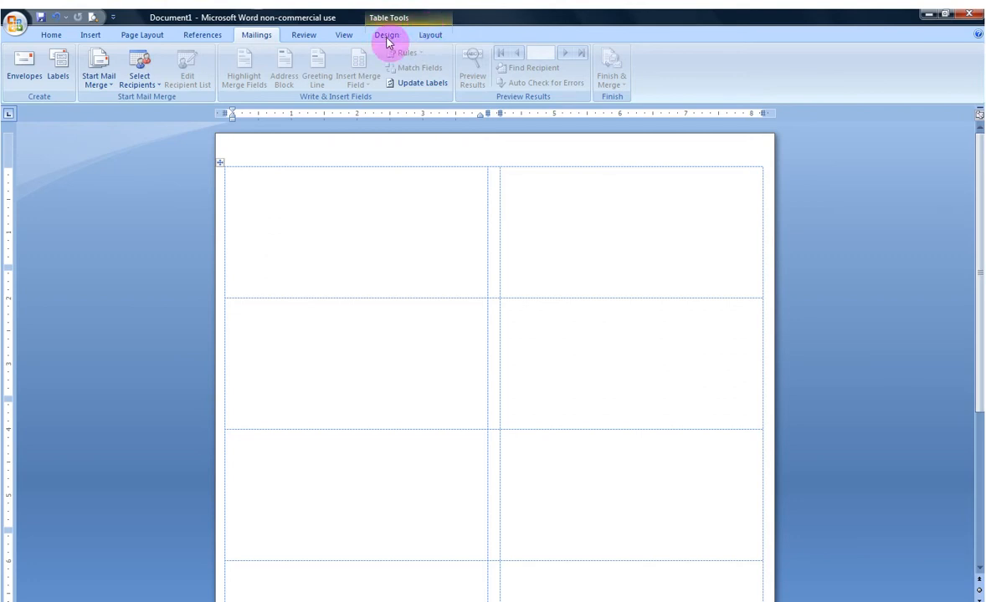
scroll(up, 3)
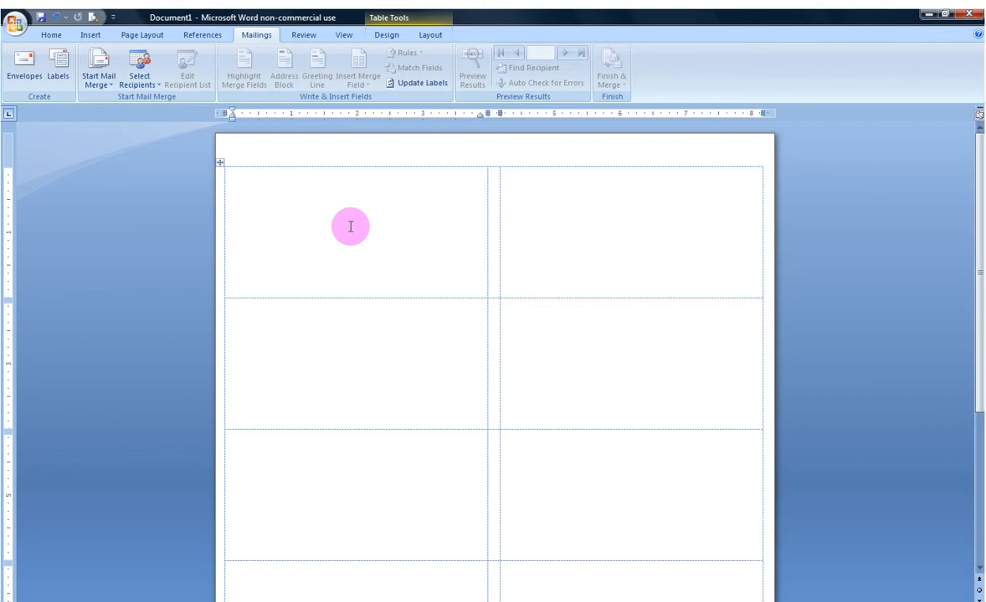
mouse_move(166, 177)
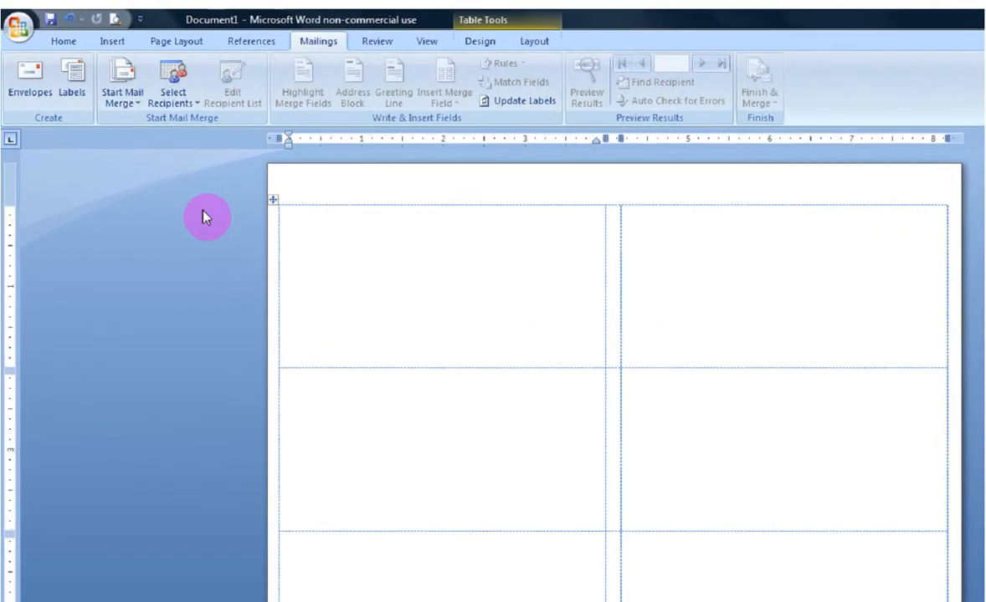
mouse_move(201, 92)
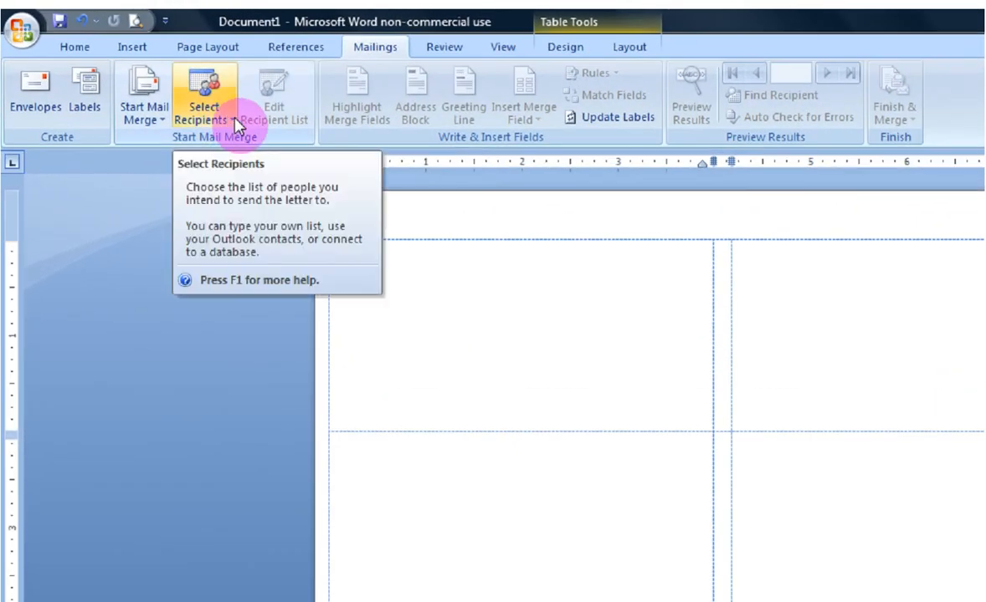
- Use an existing list and pick Duggars_merge.xlsx from the user folder as the data source
click(204, 95)
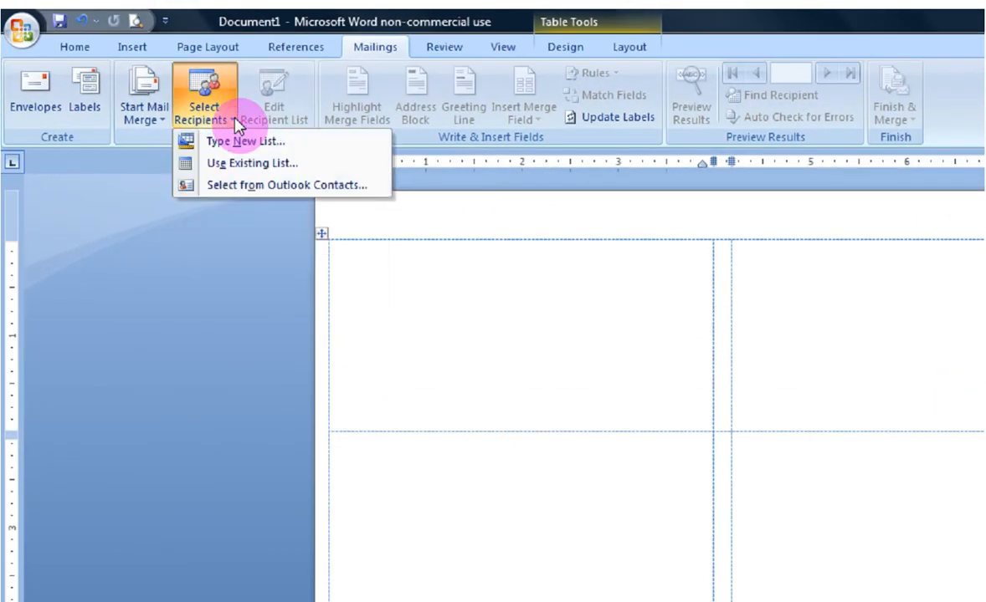
mouse_move(238, 164)
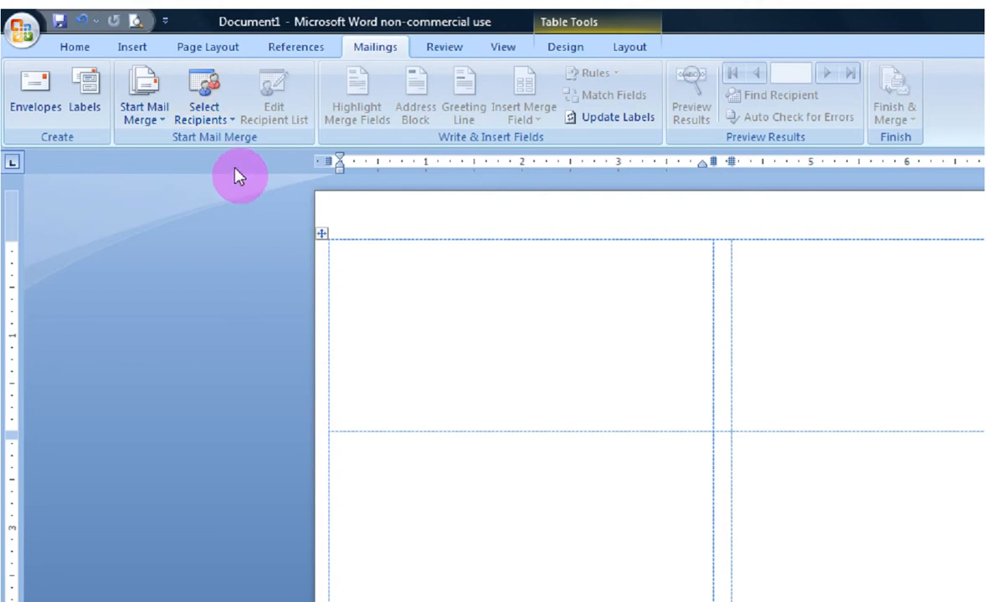
click(202, 93)
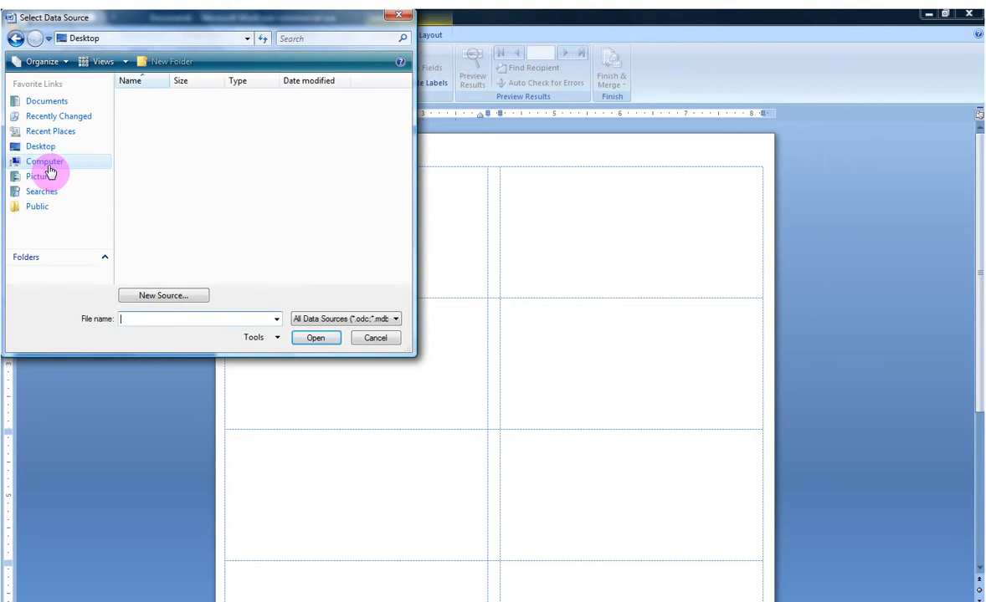
click(40, 146)
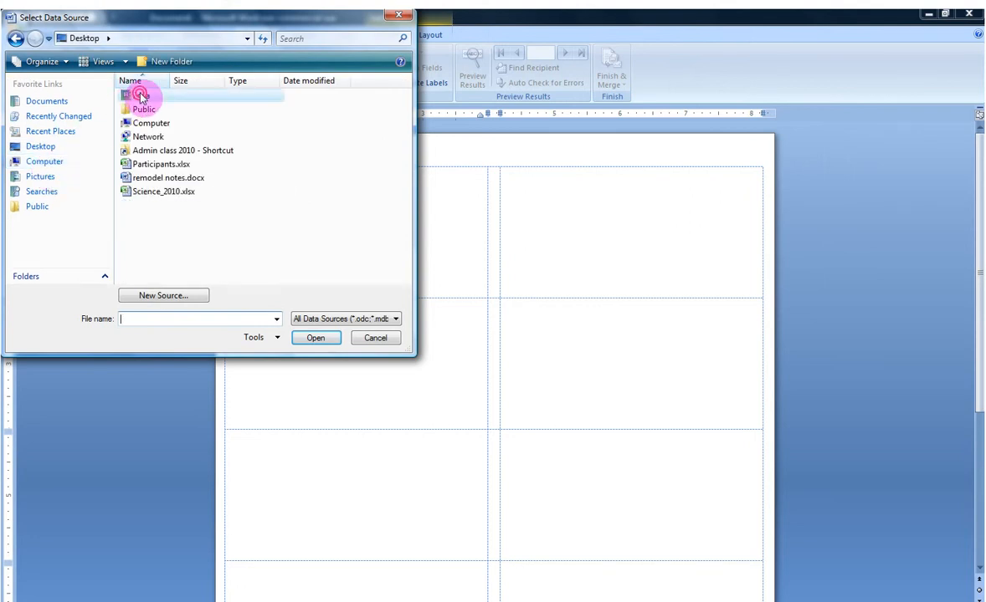
double_click(182, 151)
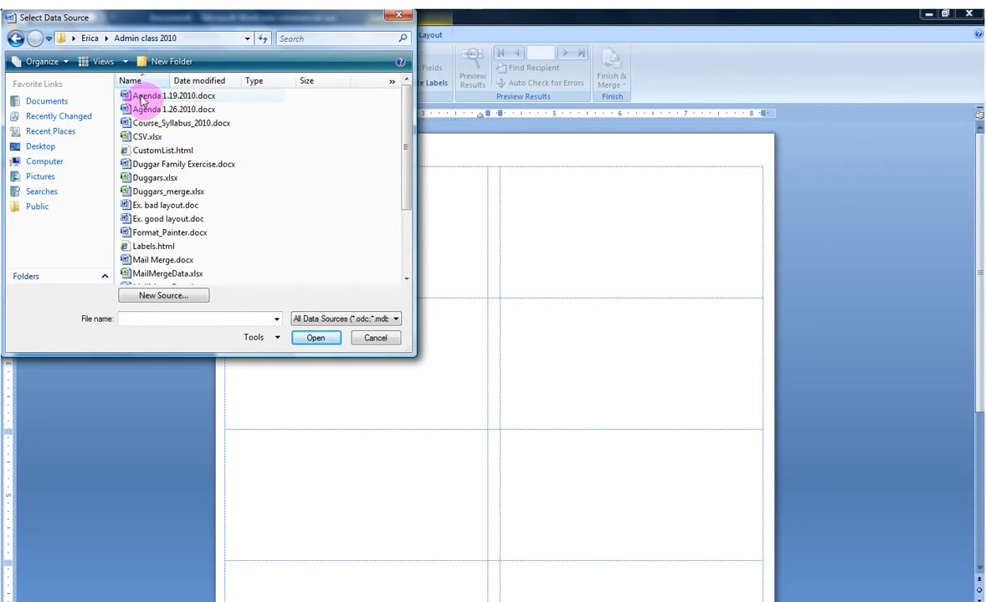
click(167, 191)
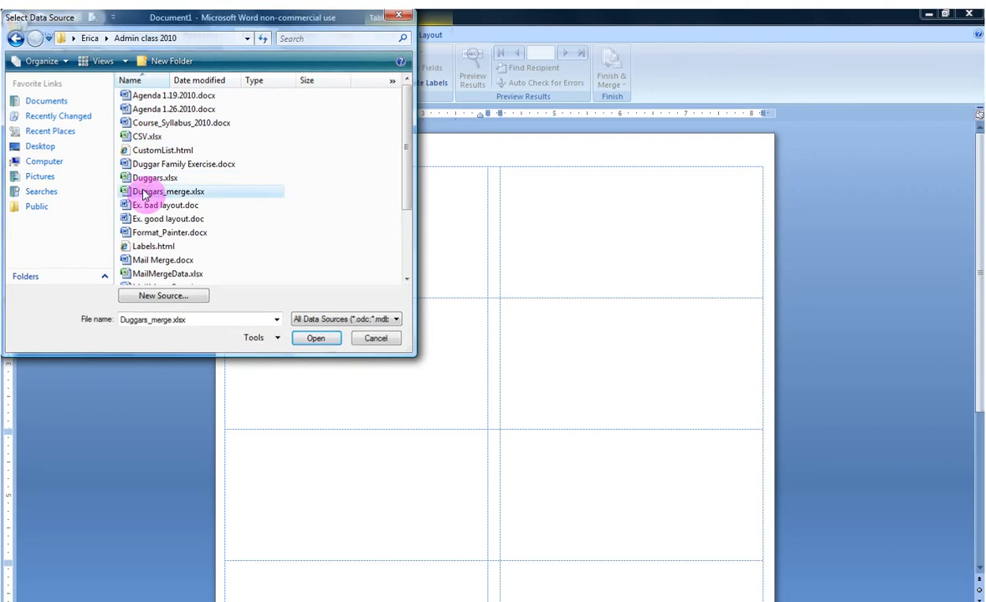
click(314, 338)
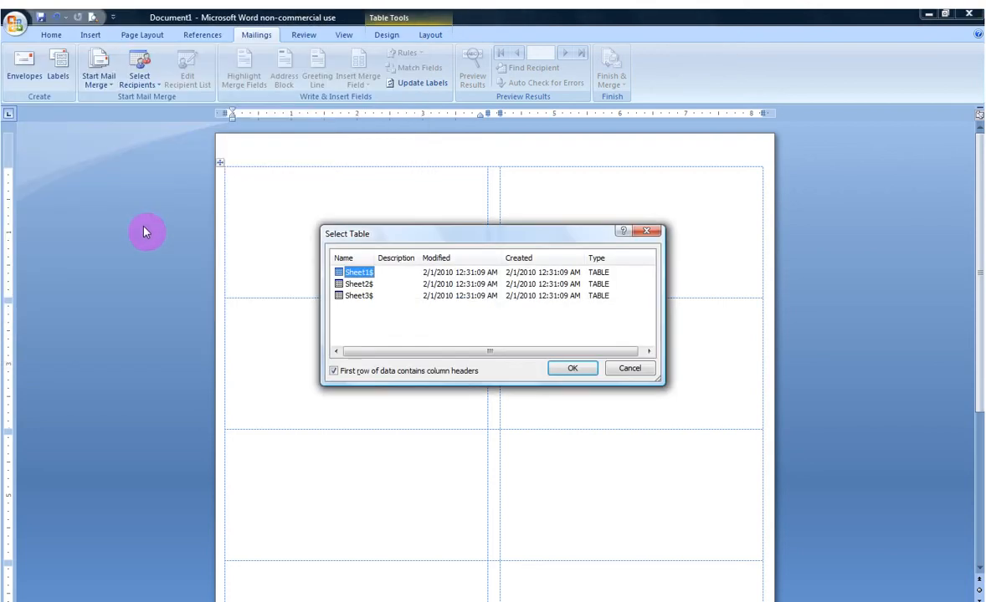
mouse_move(153, 254)
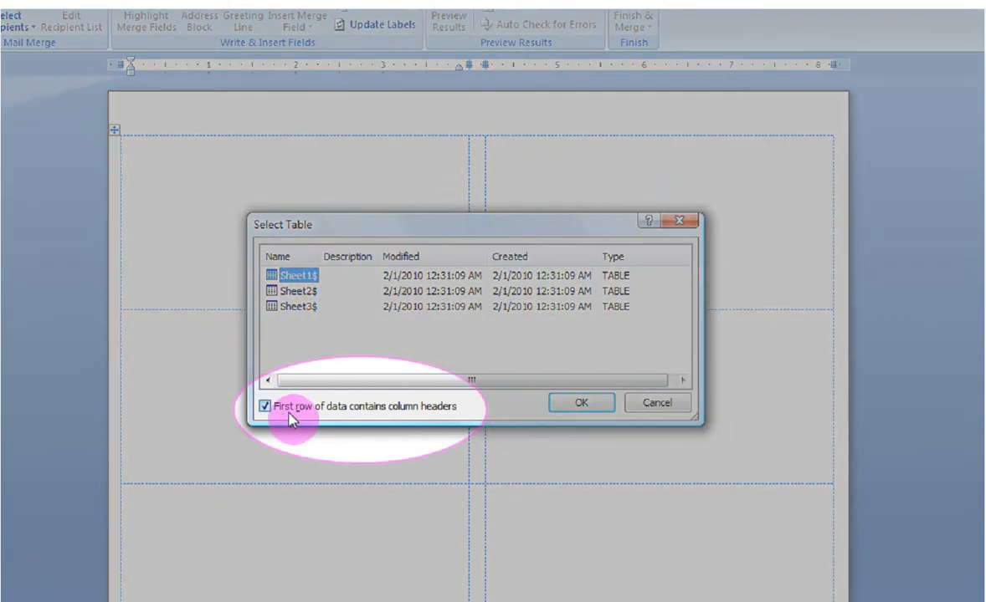
mouse_move(396, 418)
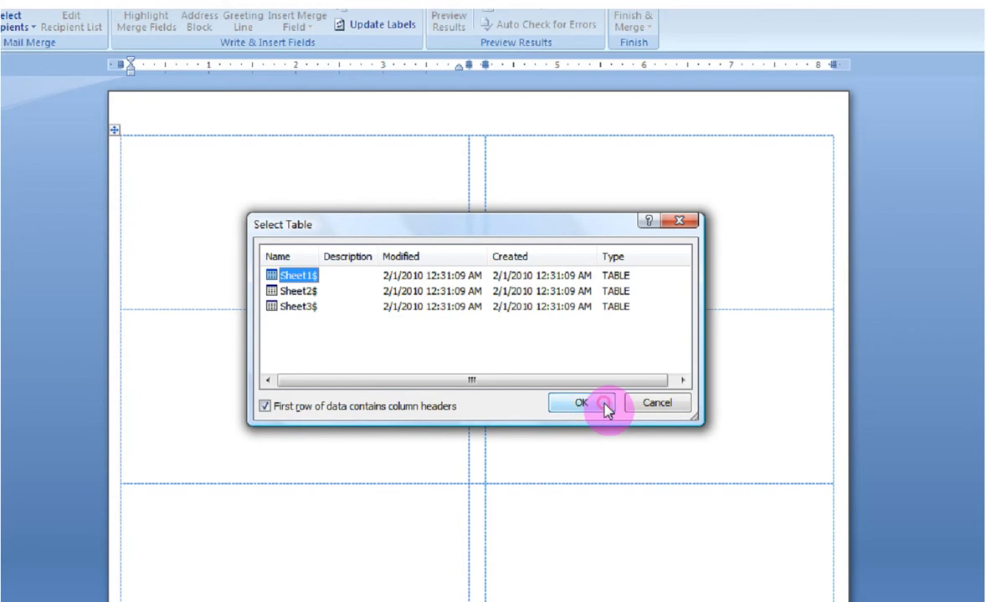
- Accept Sheet1$ with its header row as the recipient table
click(581, 401)
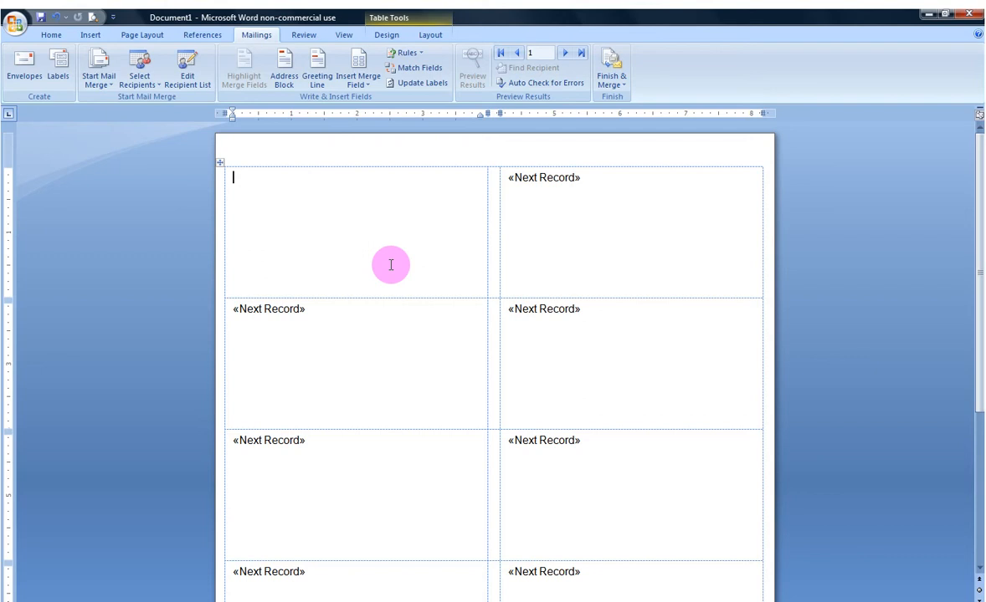
mouse_move(184, 212)
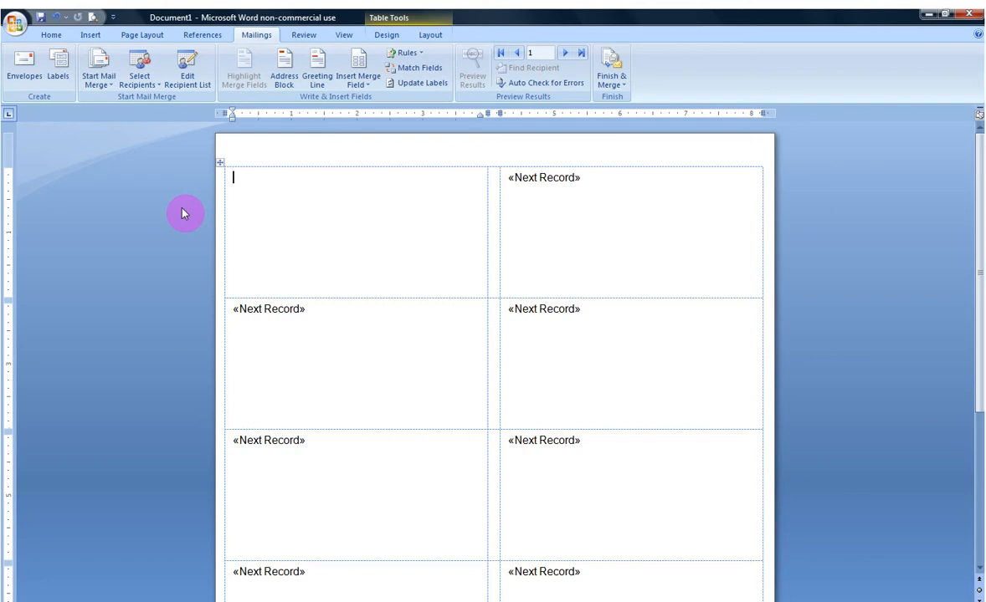
mouse_move(127, 137)
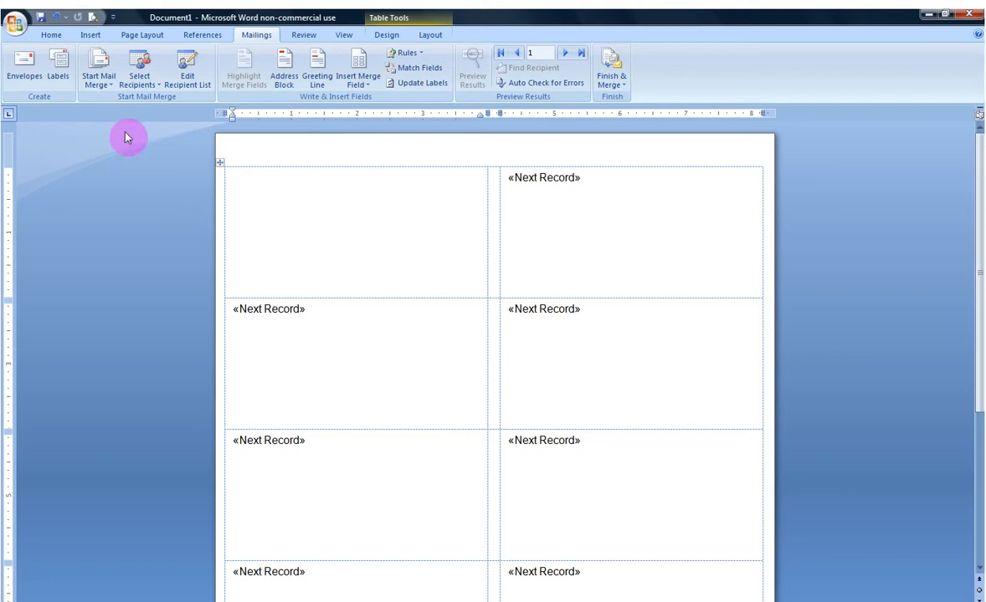
- Switch to Home formatting and begin typing 'Hello,' in the first label cell
click(50, 33)
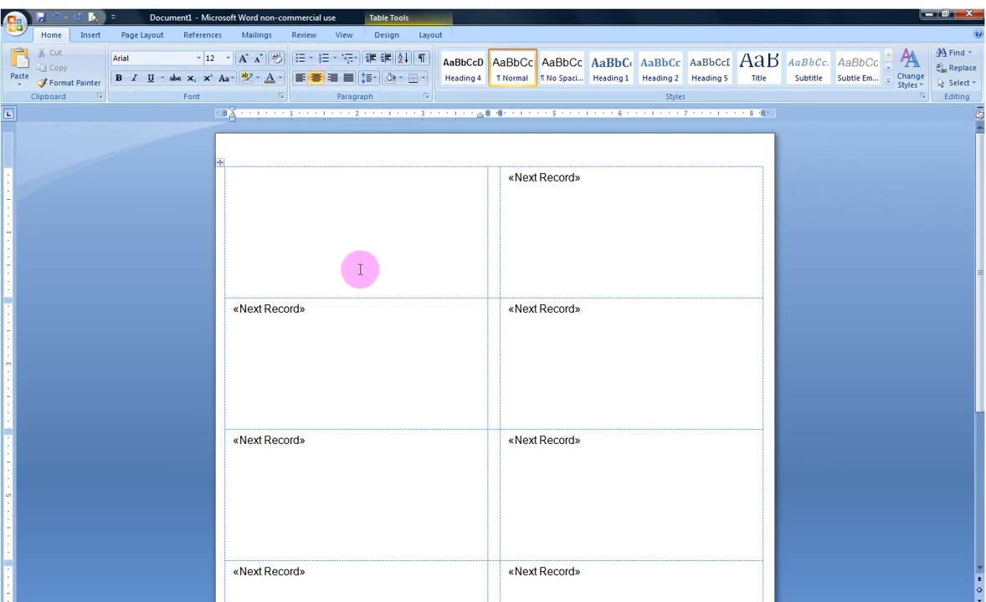
text(Hello,)
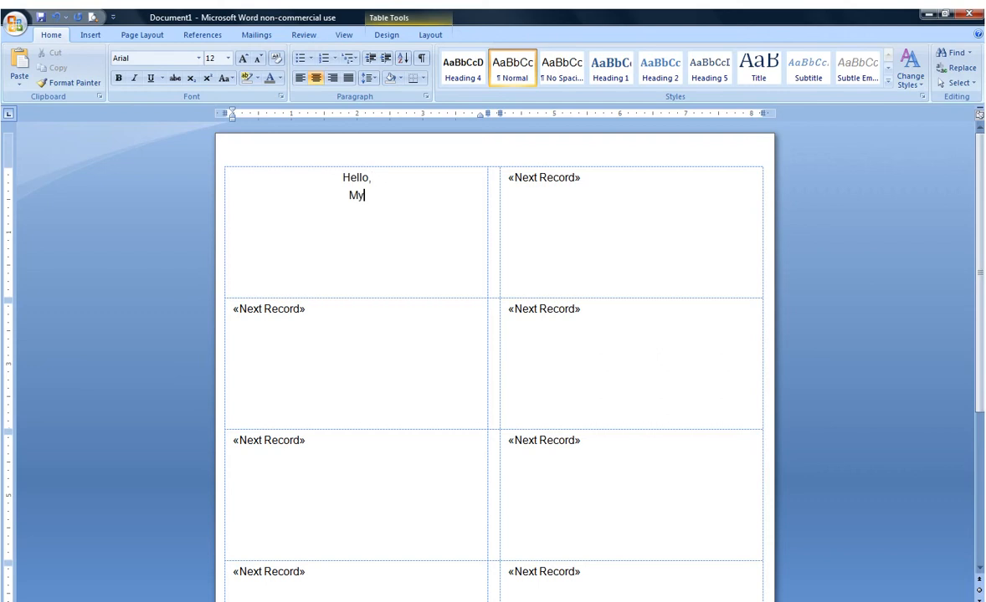
- Finish typing so the label reads 'Hello,' and 'My Name Is' on two lines
text(Name Is)
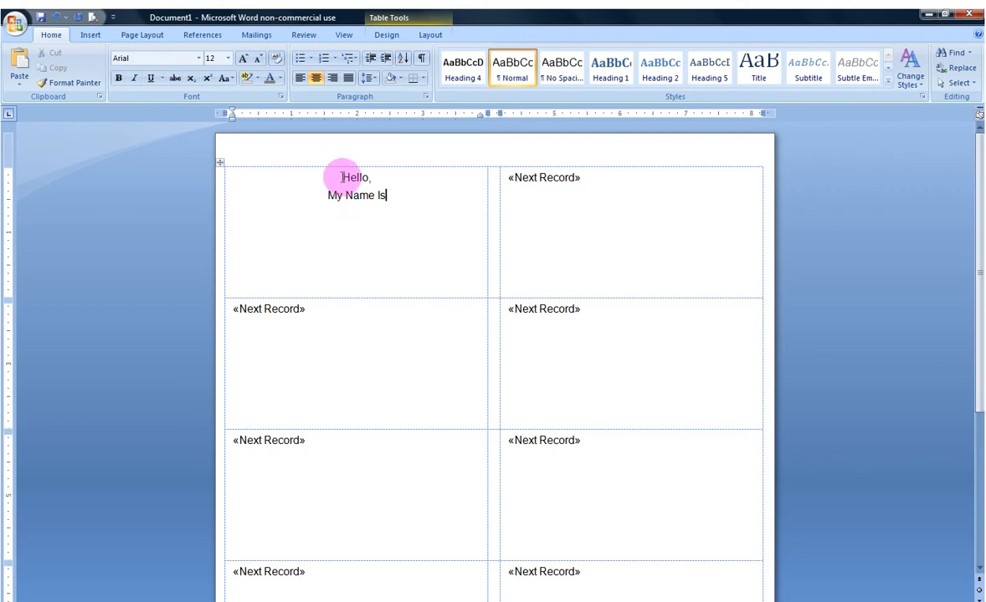
- Set 'Hello,' in the AR HERMANN typeface at a much larger size
double_click(354, 178)
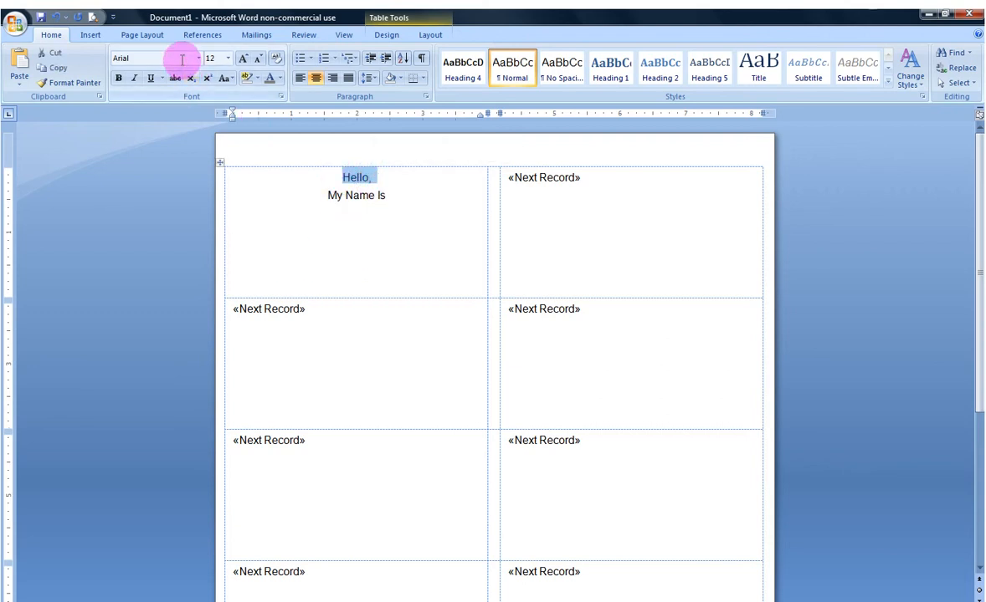
click(226, 57)
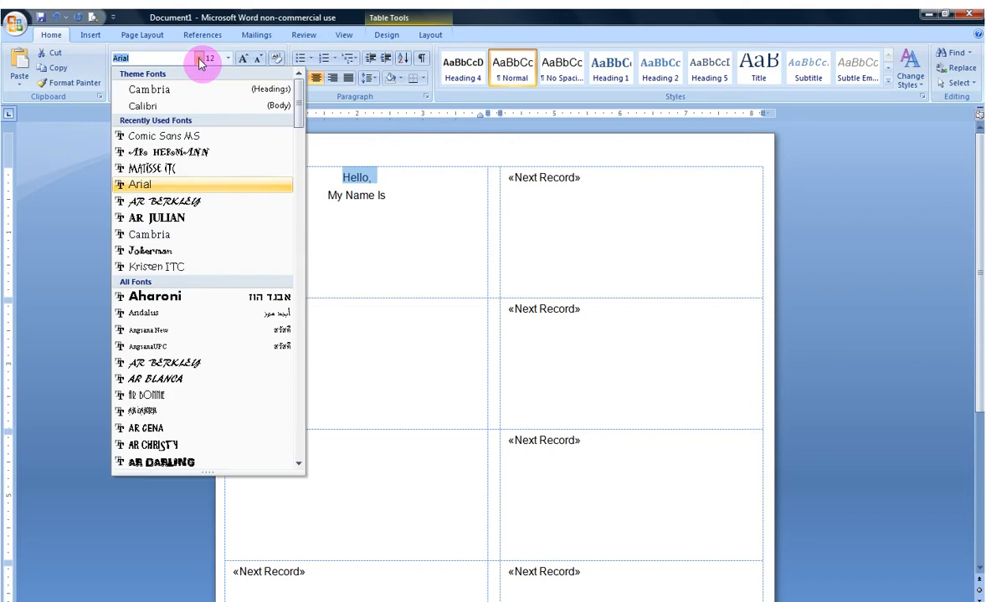
mouse_move(192, 151)
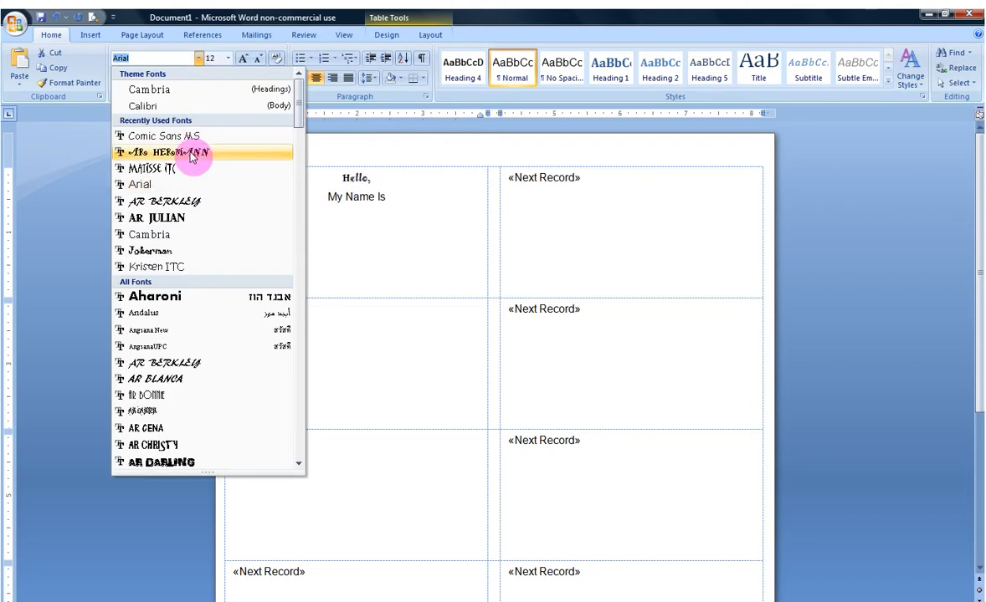
click(174, 151)
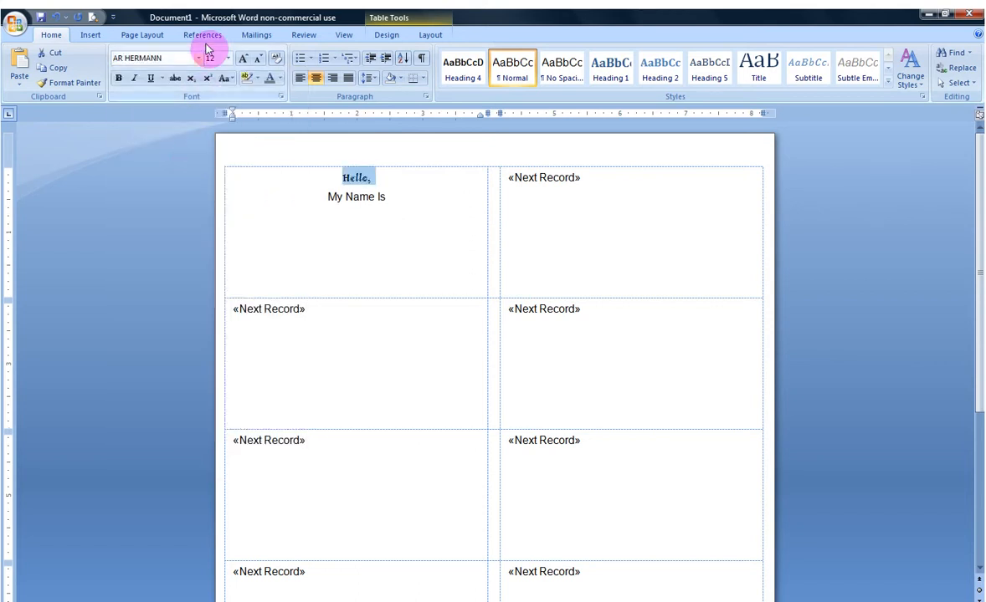
click(228, 57)
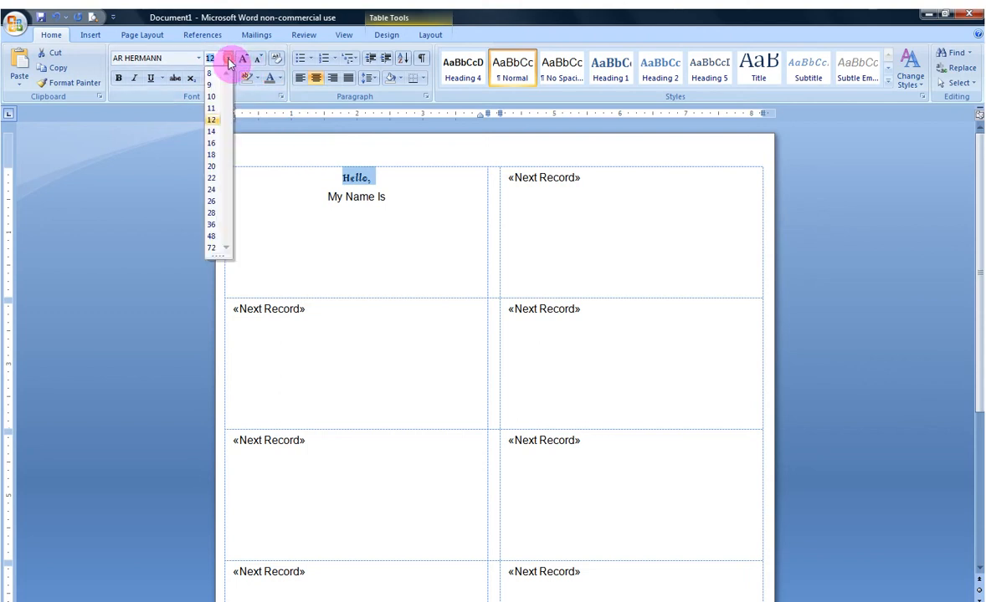
click(210, 225)
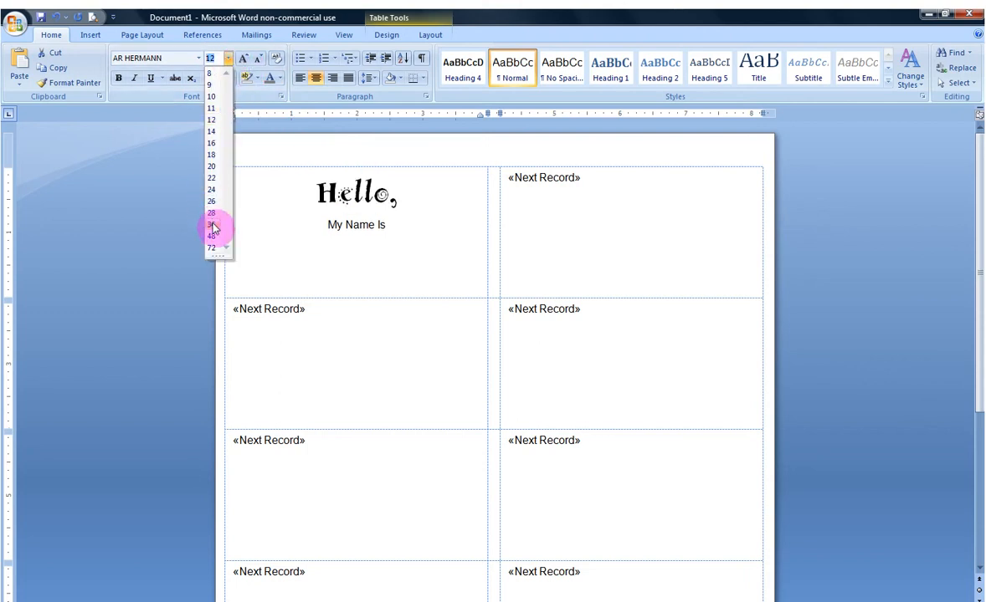
- Set the 'My Name Is' line in Comic Sans MS at size 20
click(211, 224)
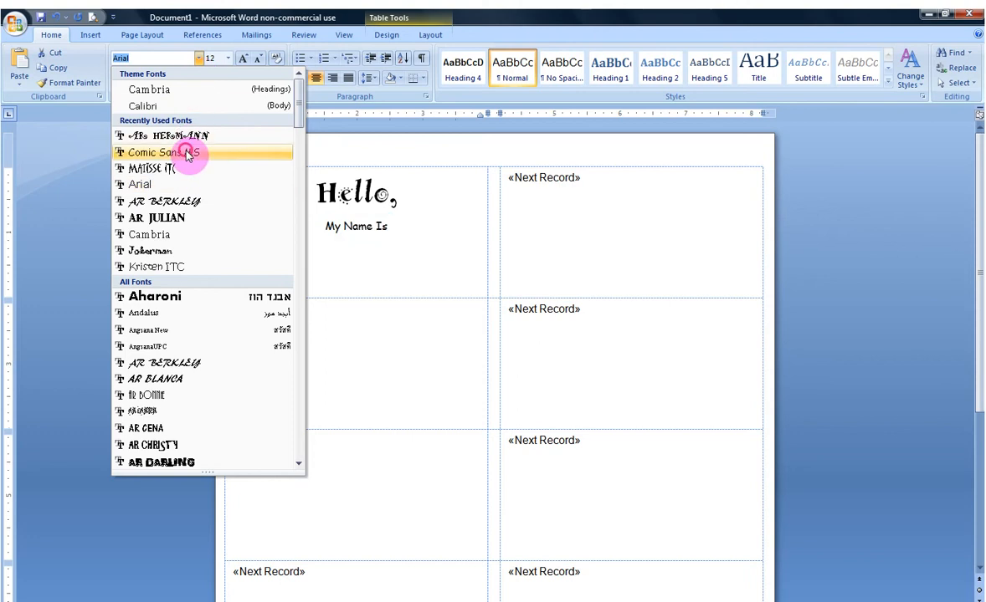
click(158, 153)
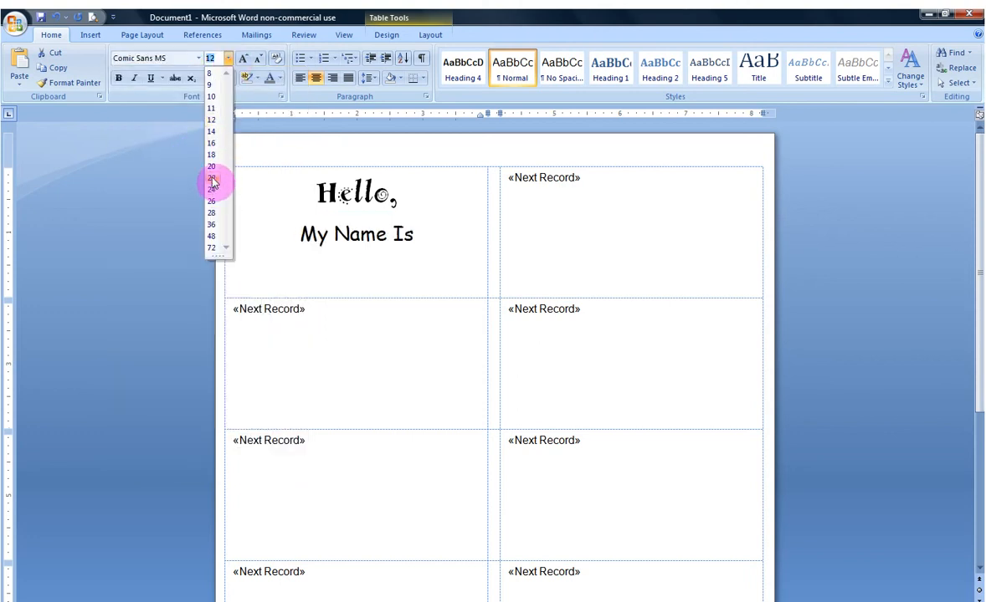
mouse_move(211, 168)
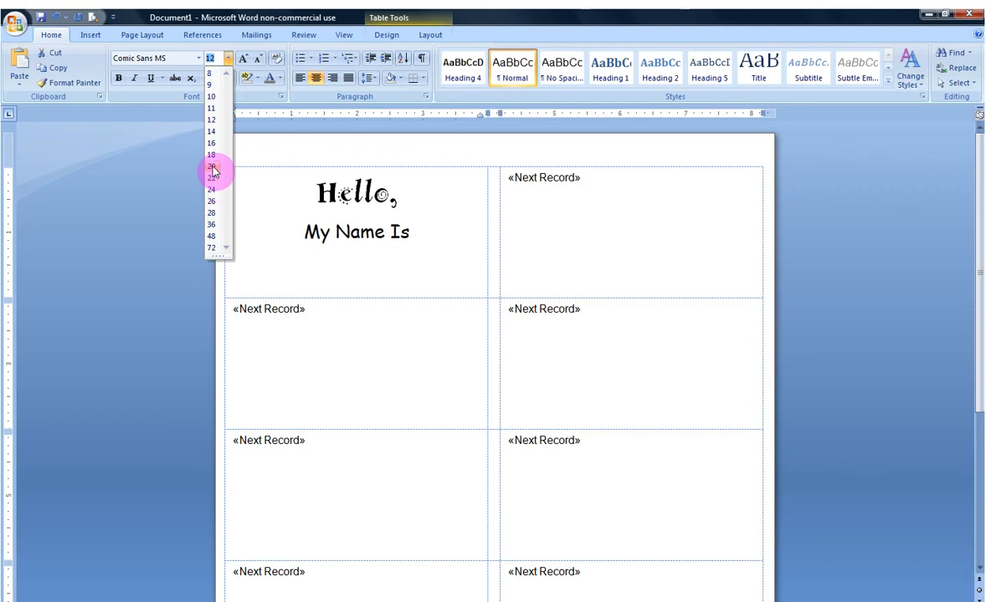
click(210, 165)
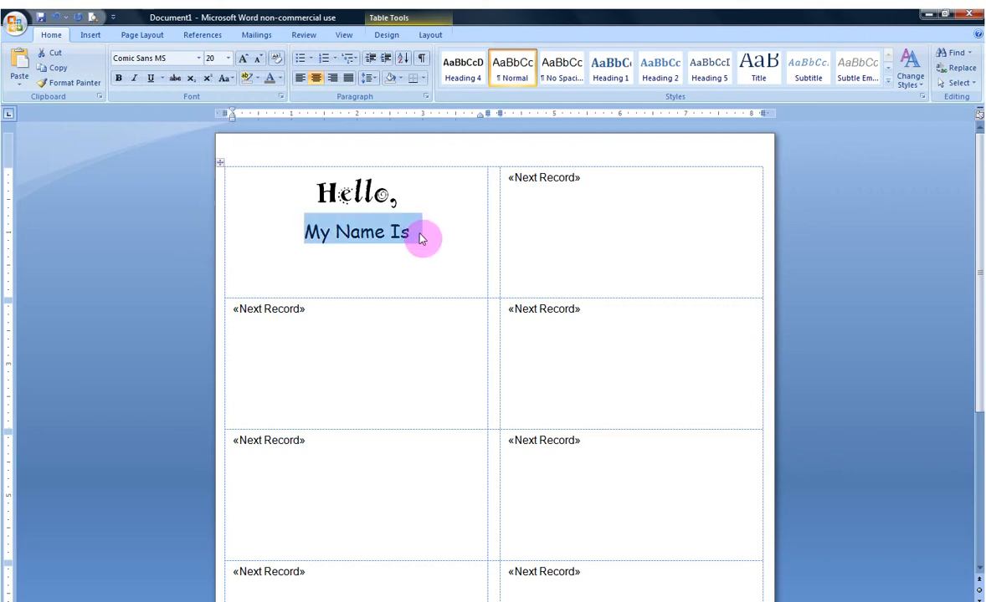
click(415, 231)
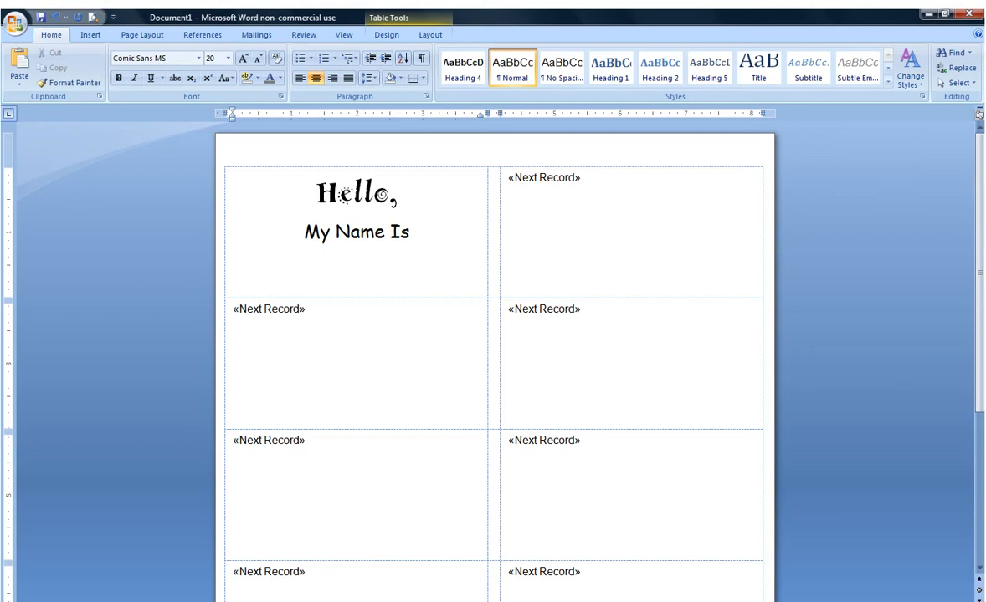
- Place the insertion point after 'My Name Is' and start a new empty line
click(356, 261)
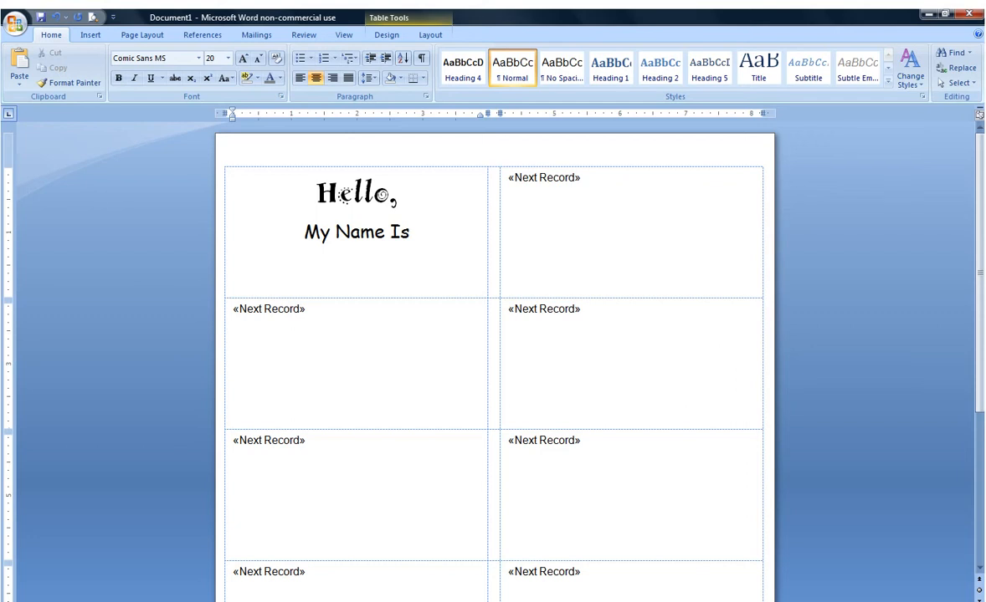
click(356, 261)
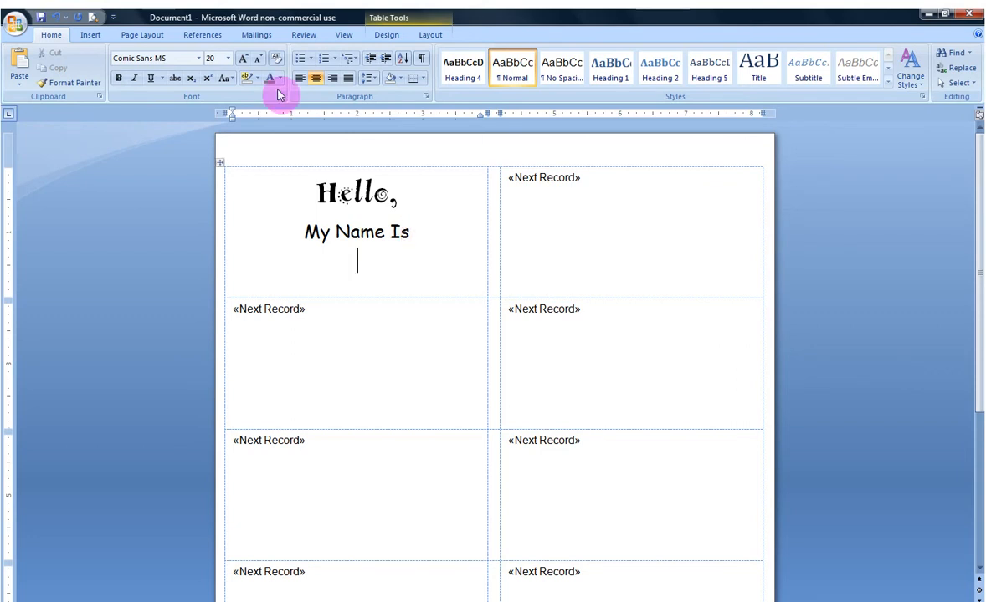
- Insert the «First_Name» and «Last_Name» merge fields on the line below 'My Name Is'
click(258, 33)
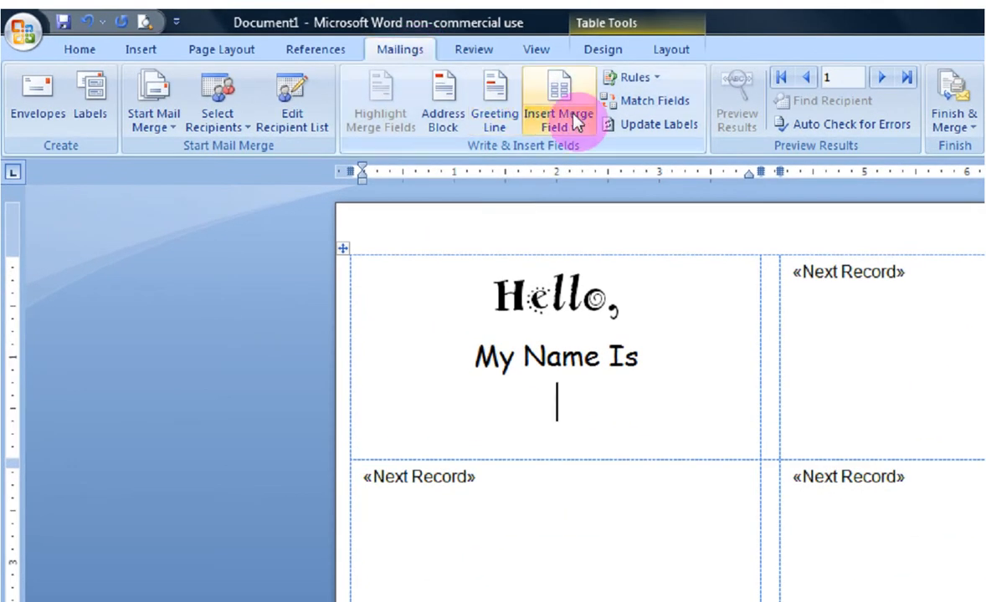
mouse_move(558, 121)
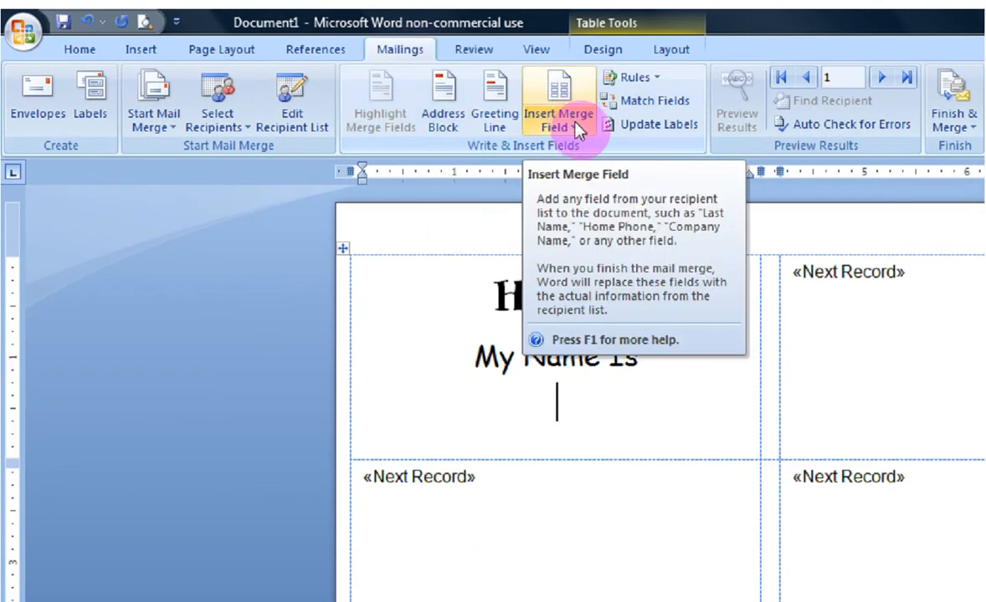
click(569, 127)
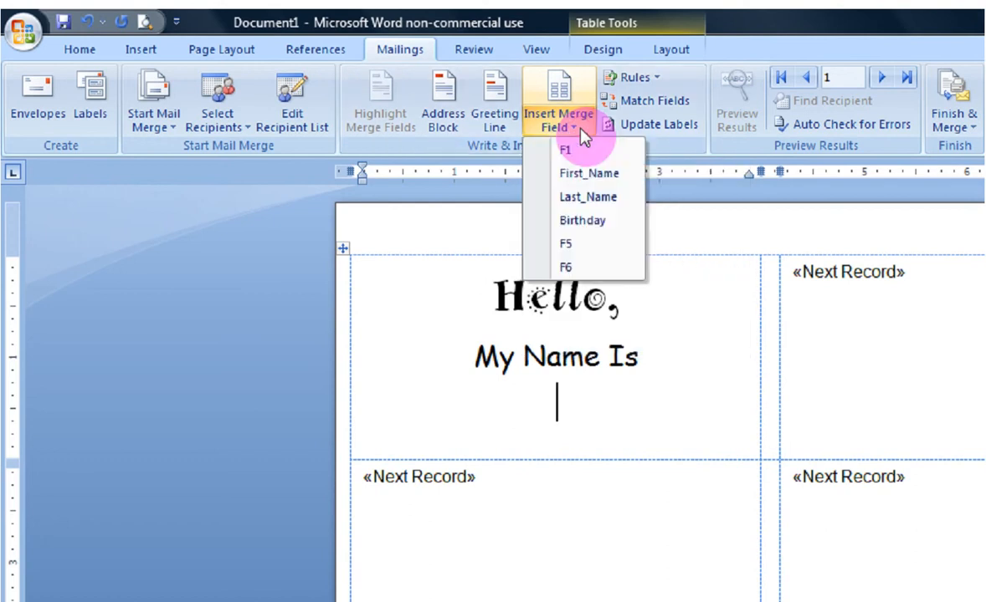
mouse_move(589, 173)
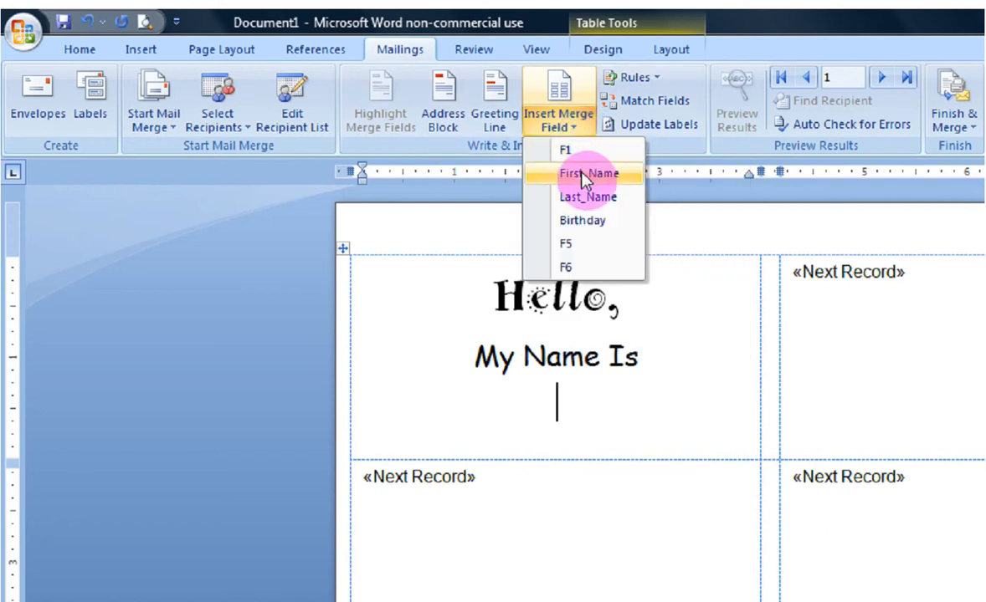
mouse_move(586, 198)
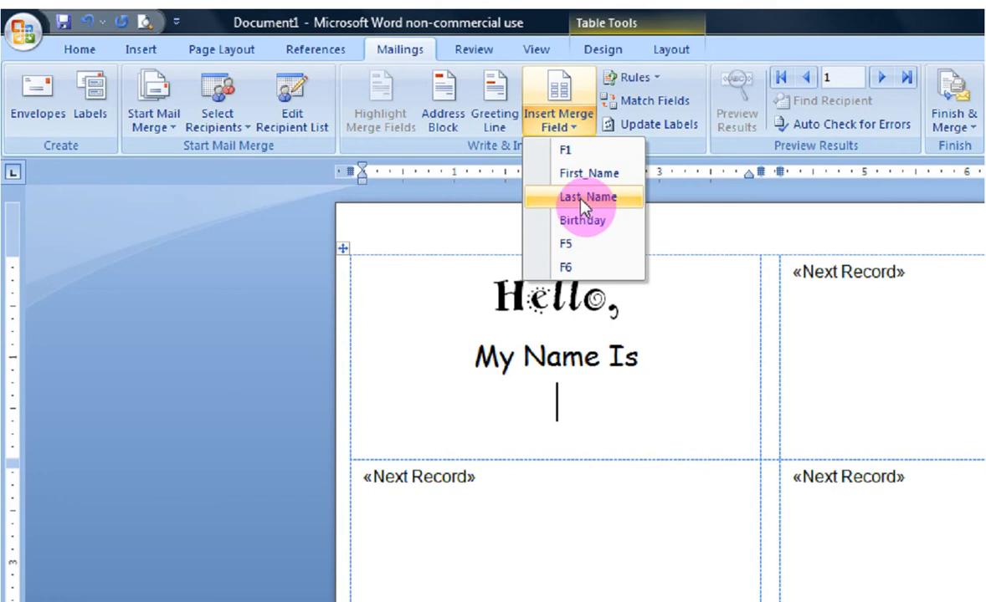
mouse_move(583, 221)
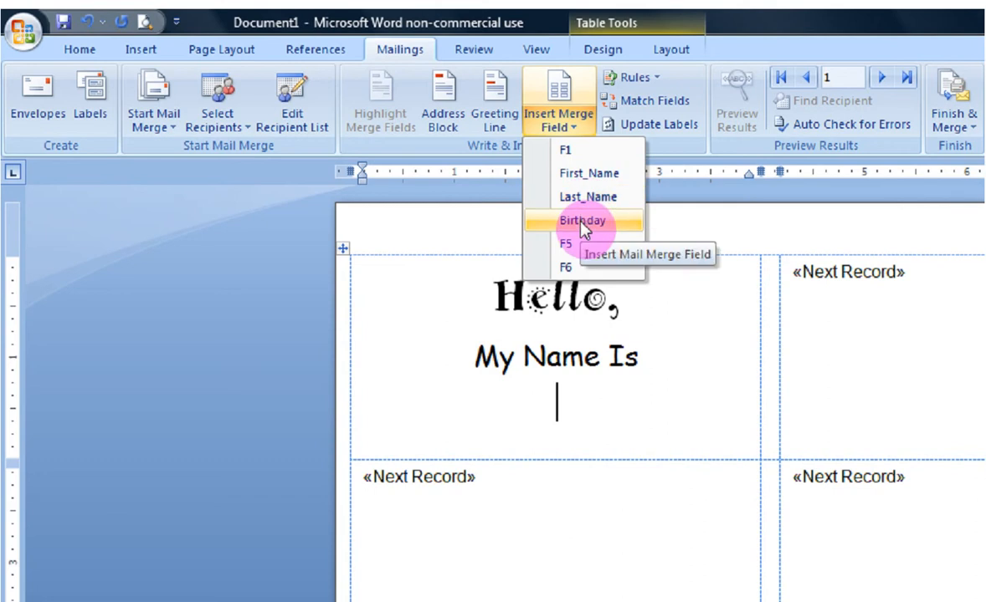
mouse_move(589, 173)
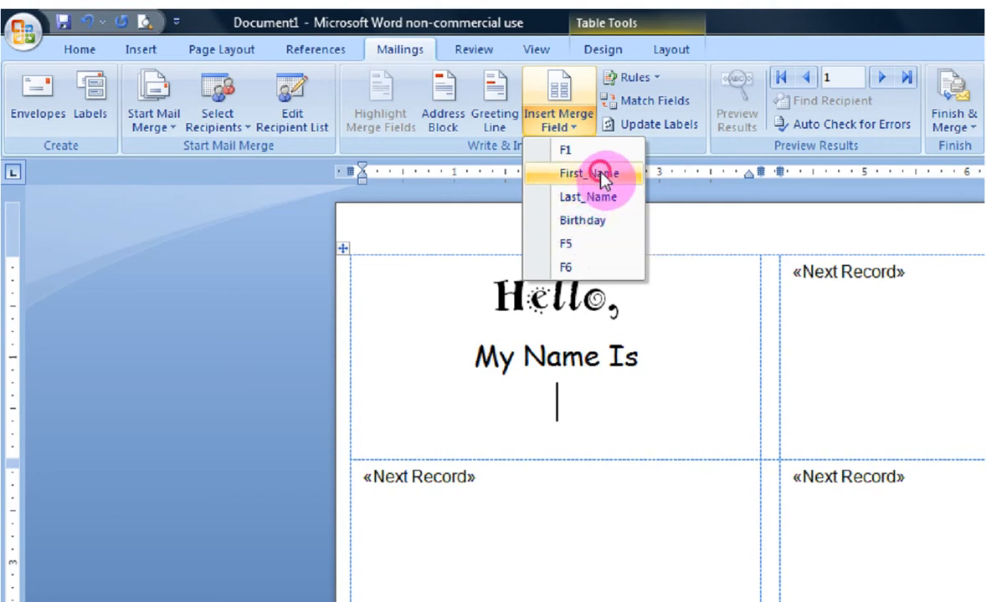
click(587, 172)
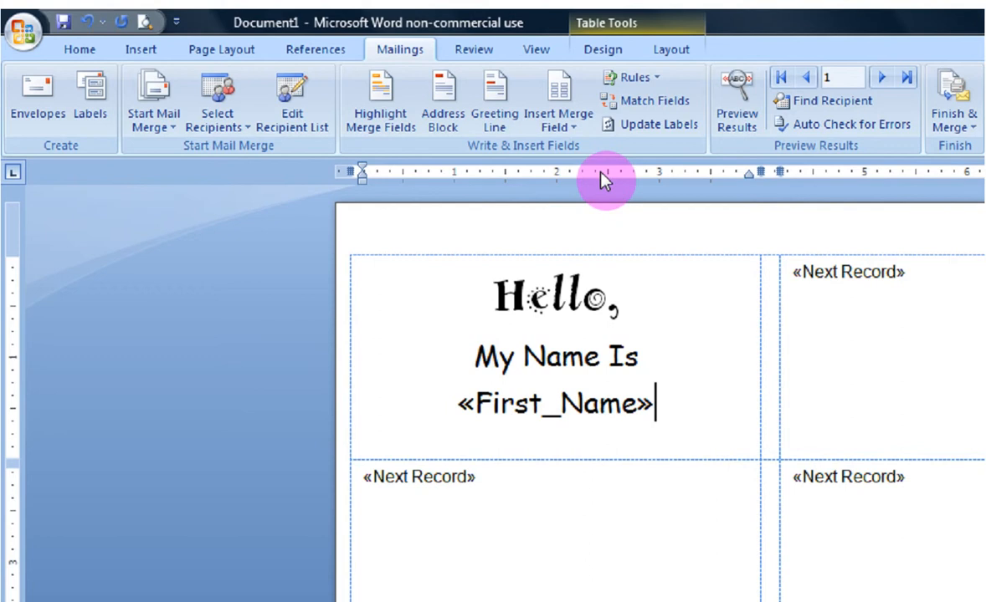
mouse_move(572, 154)
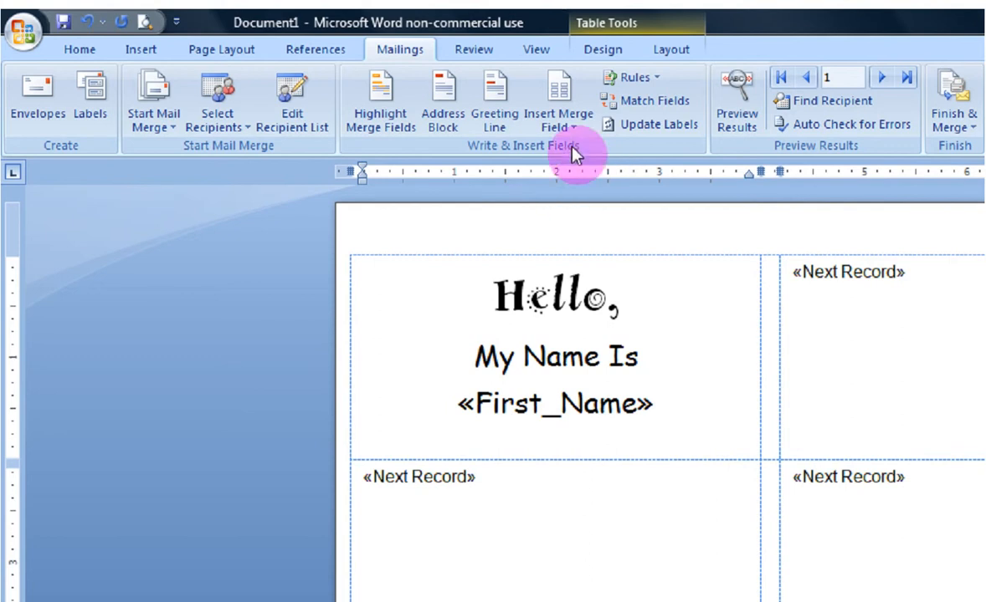
click(559, 113)
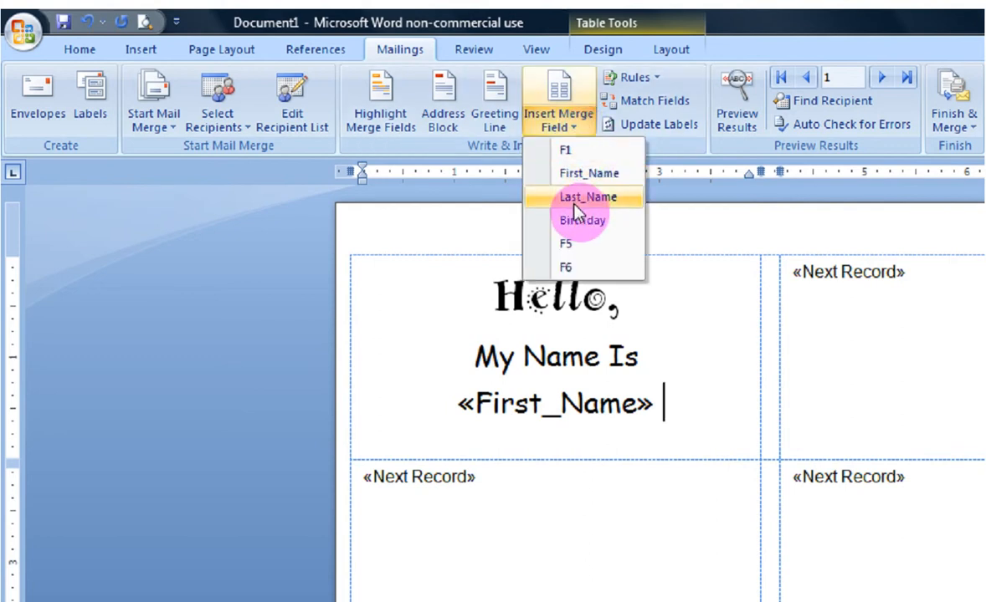
click(587, 196)
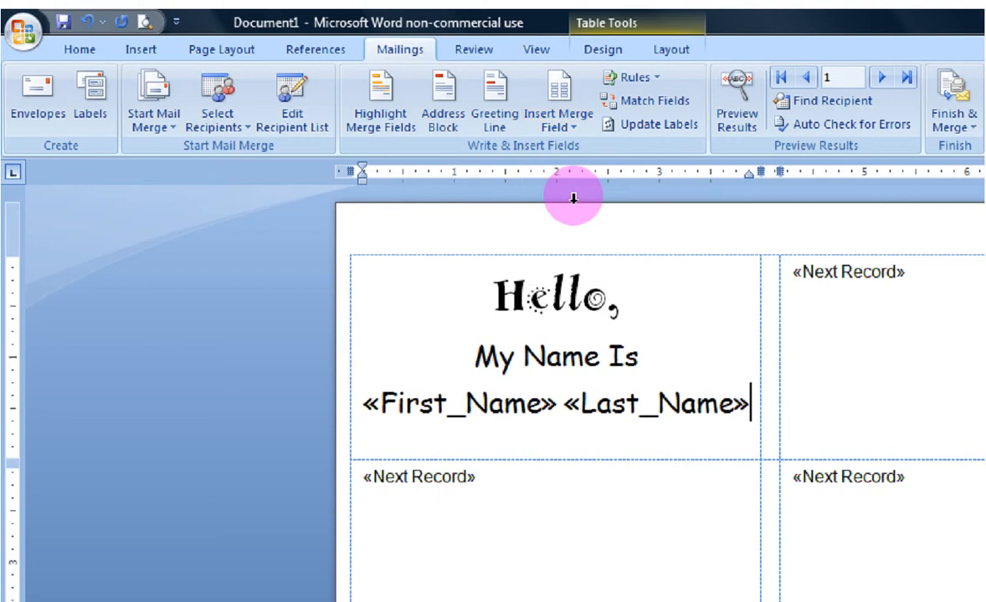
mouse_move(623, 304)
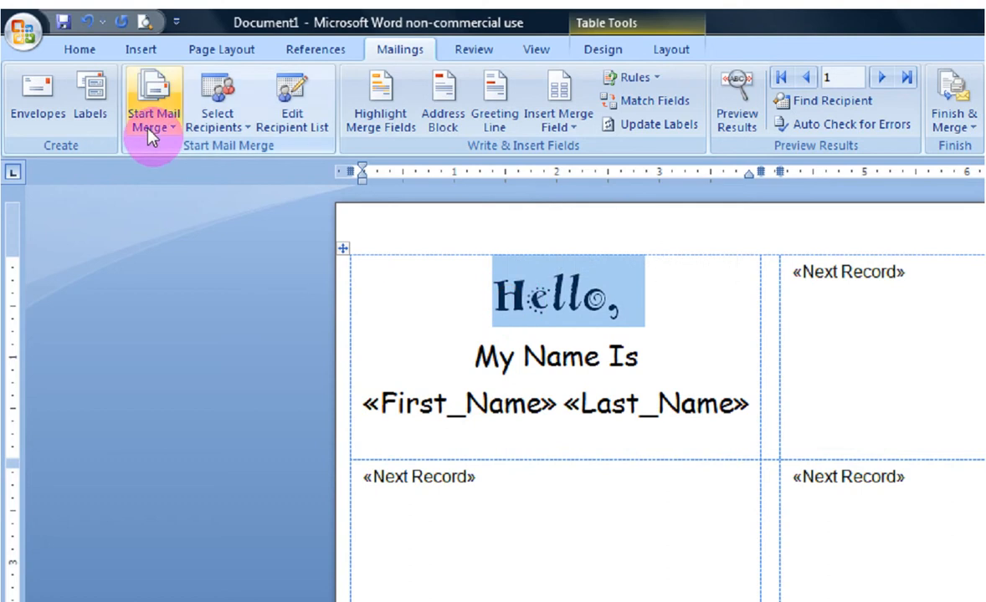
- Colour the word Hello blue using the Home font colour
click(79, 48)
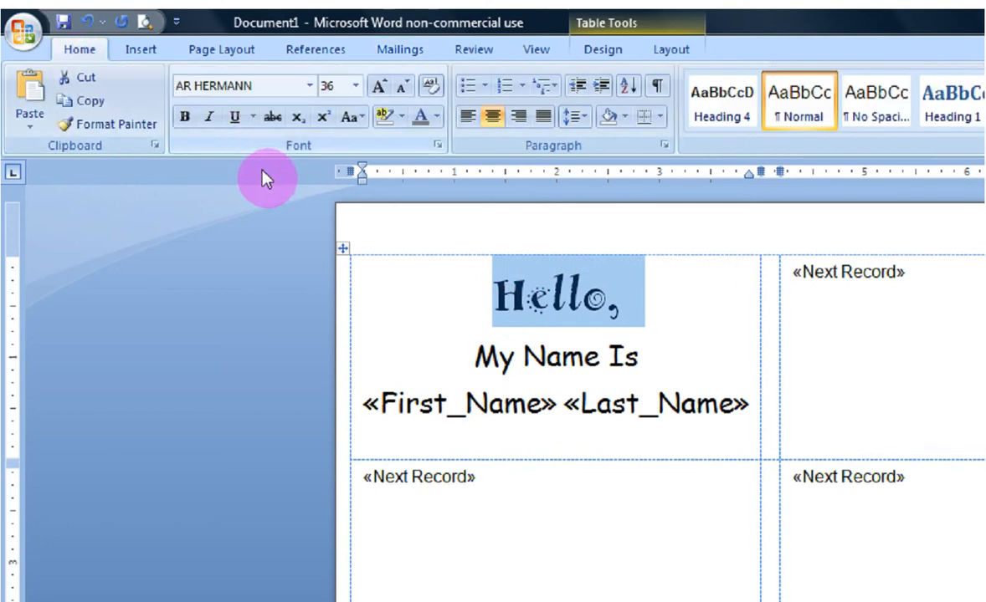
click(439, 117)
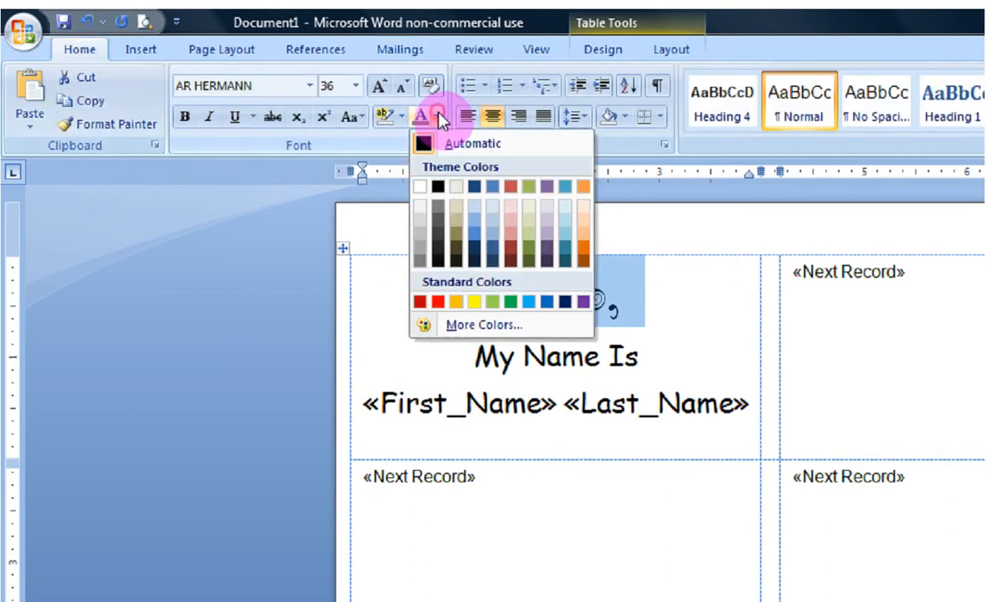
mouse_move(552, 316)
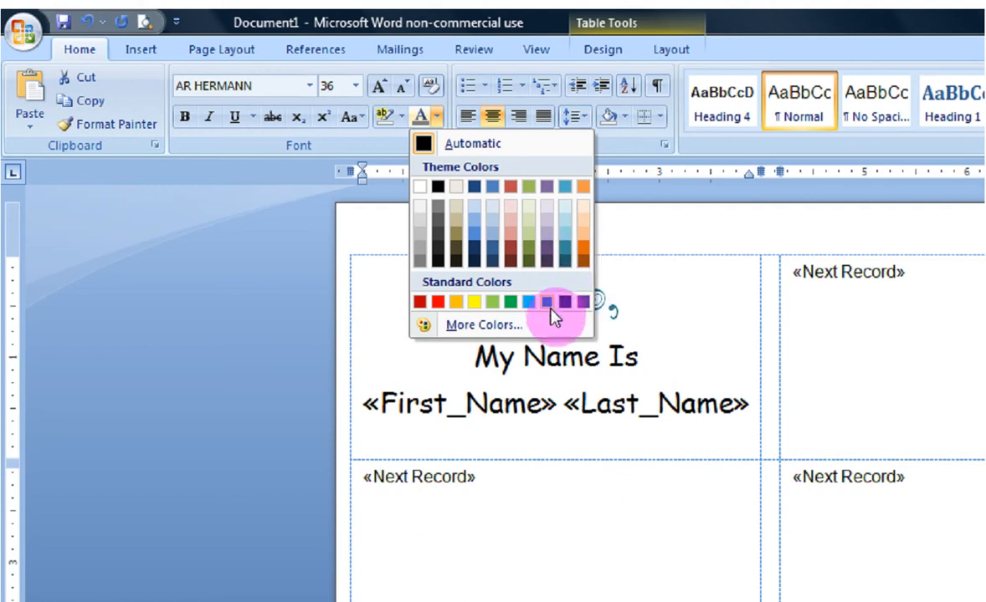
click(547, 301)
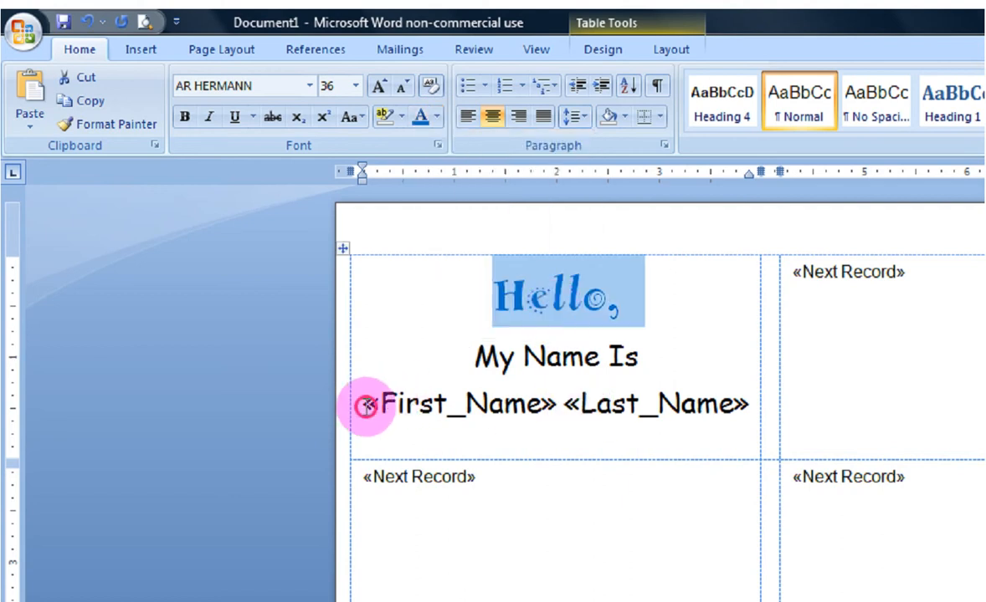
- Colour the First Name and Last Name merge fields green
drag(365, 404, 750, 403)
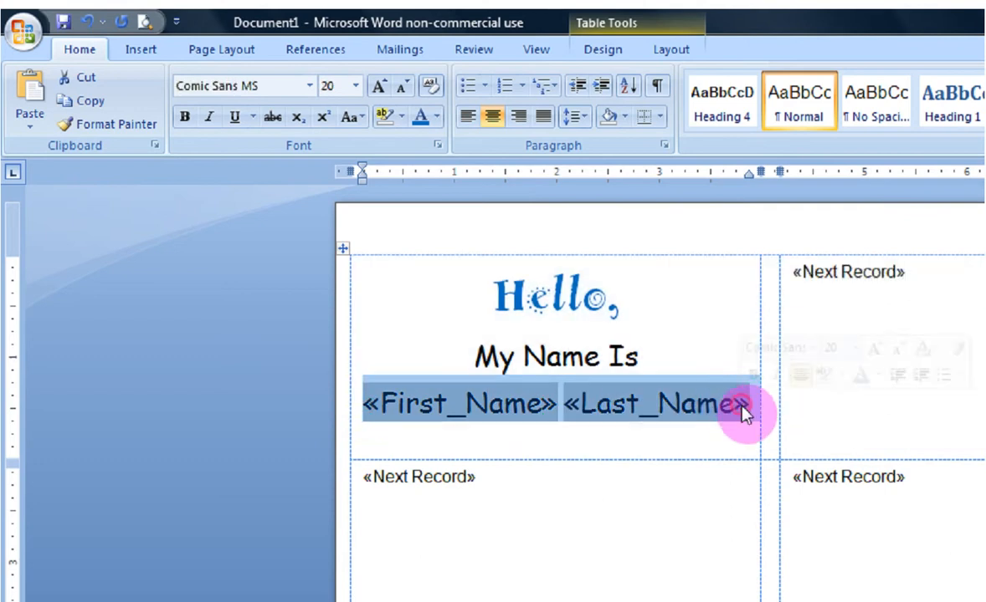
click(439, 117)
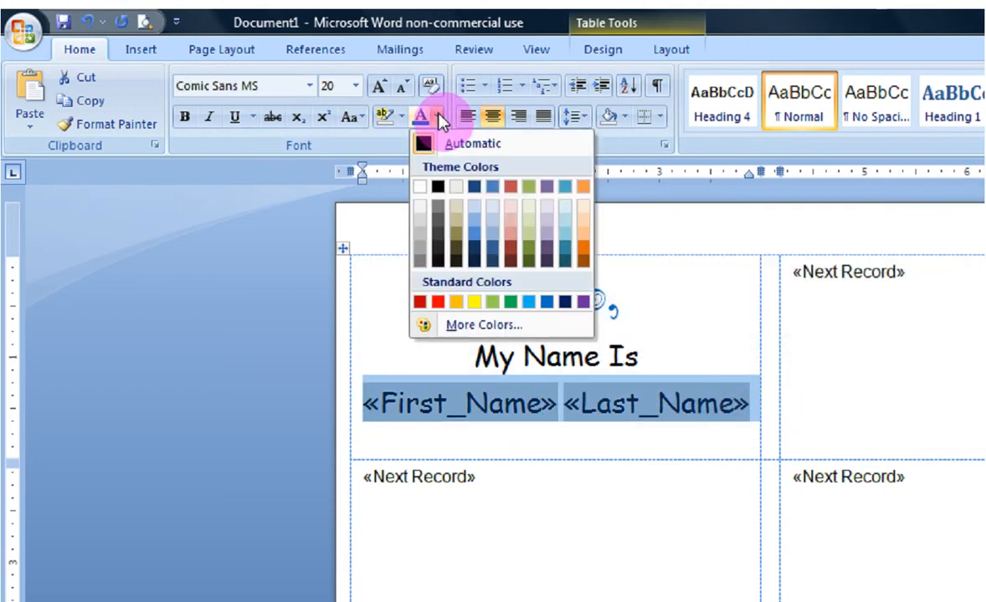
click(438, 302)
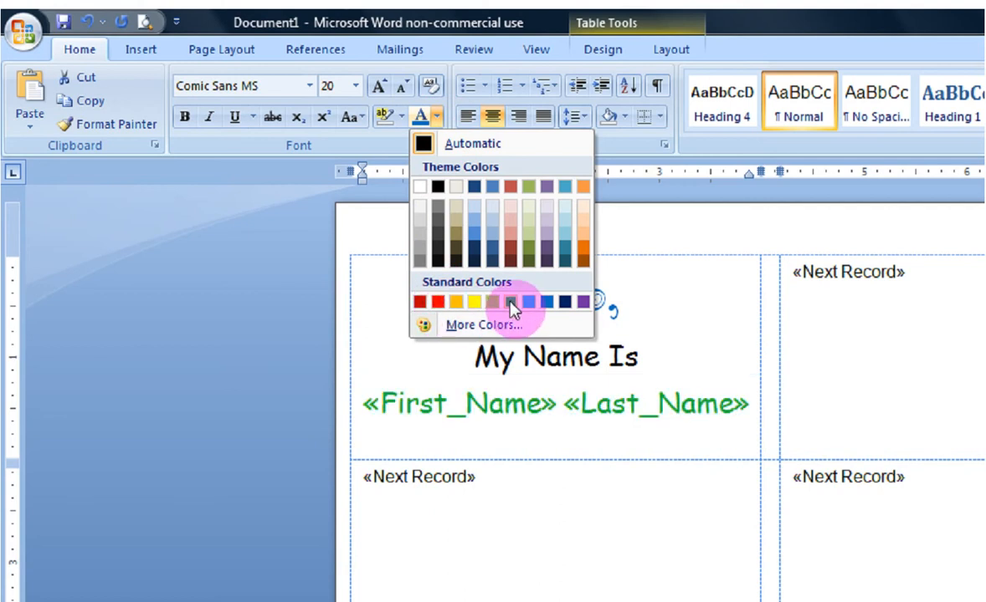
click(492, 302)
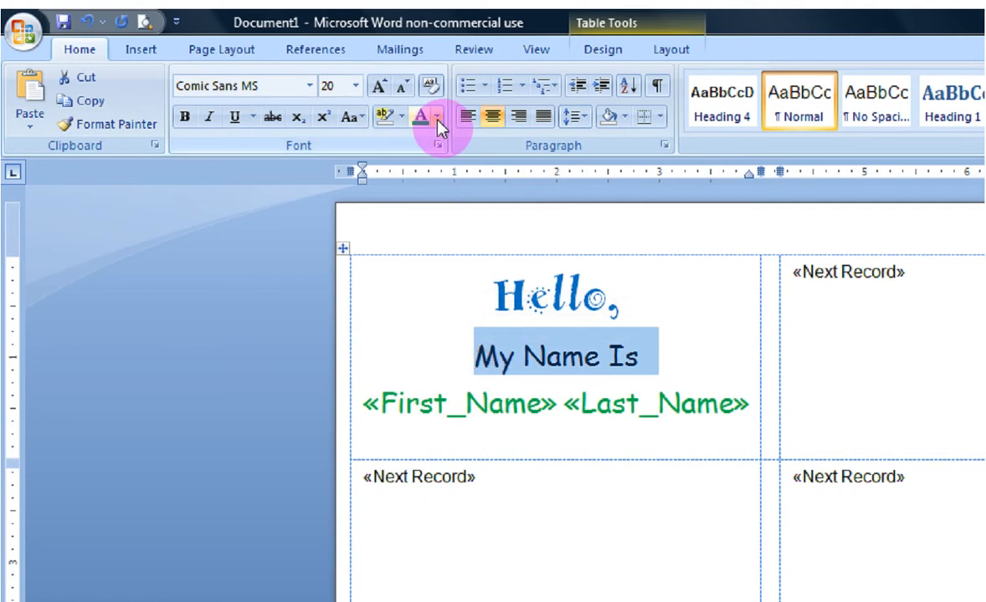
- Colour the My Name Is line blue and deselect to view the label
click(437, 118)
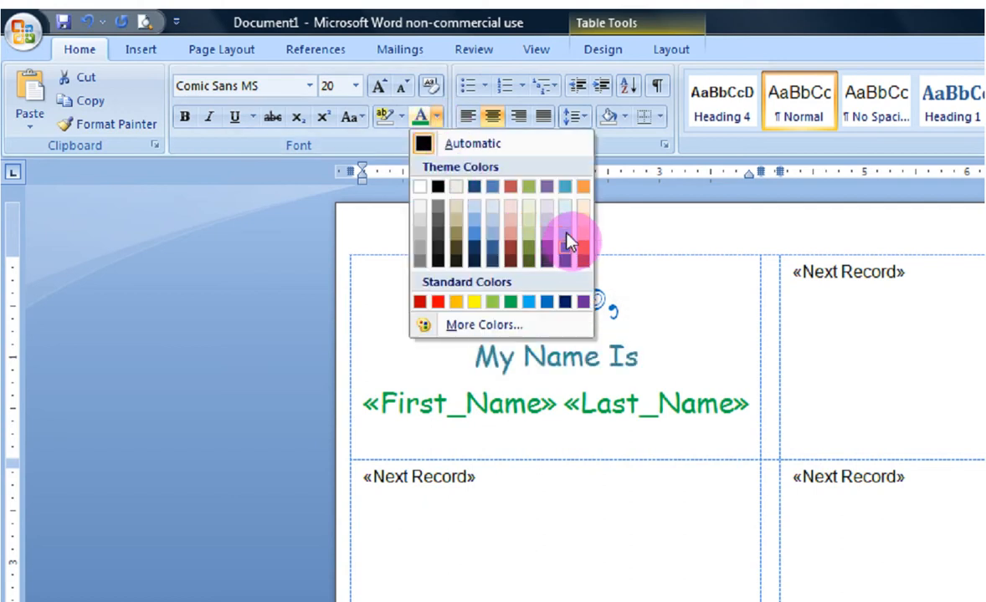
click(562, 242)
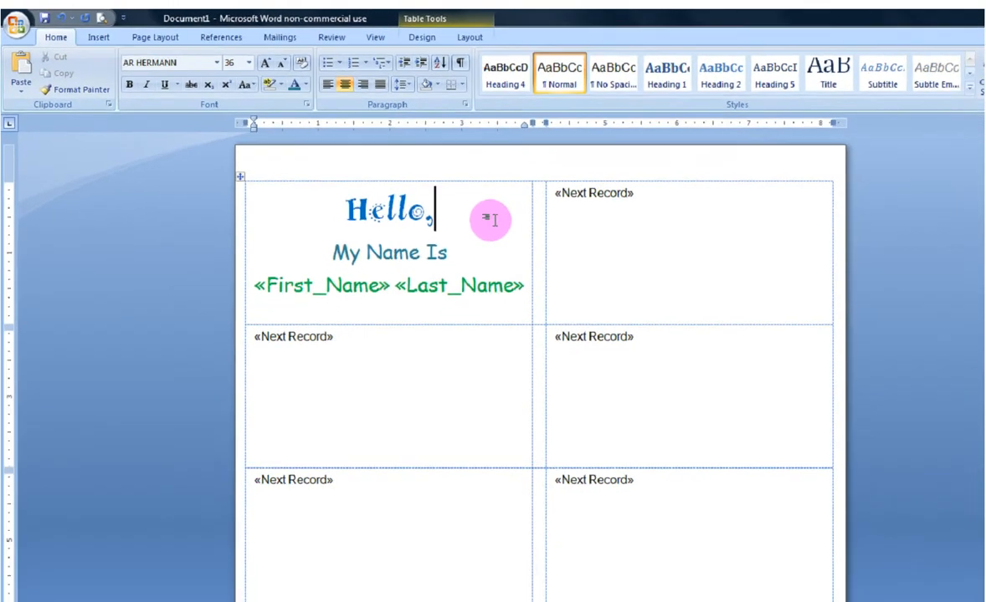
click(949, 17)
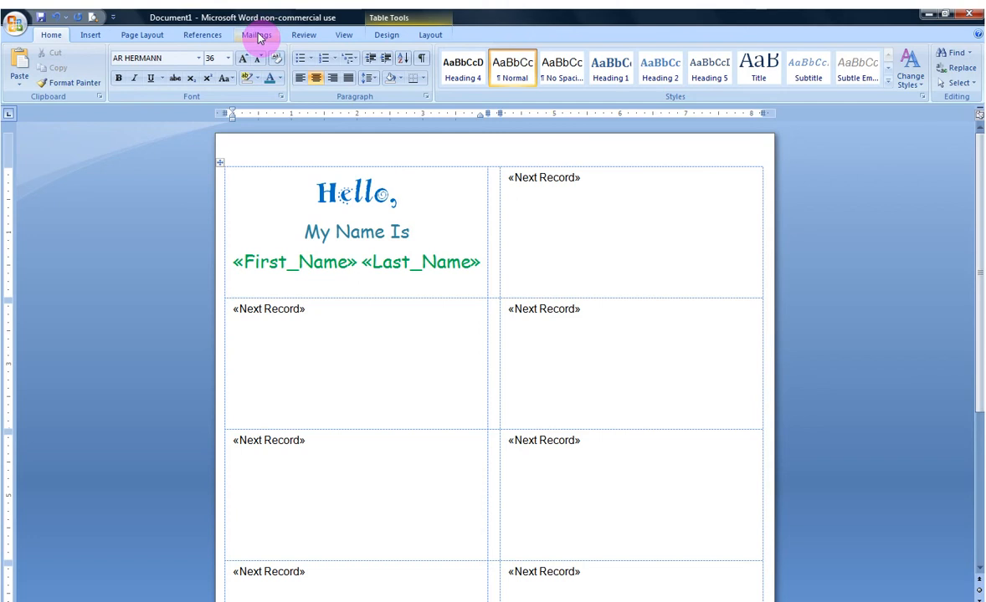
click(258, 34)
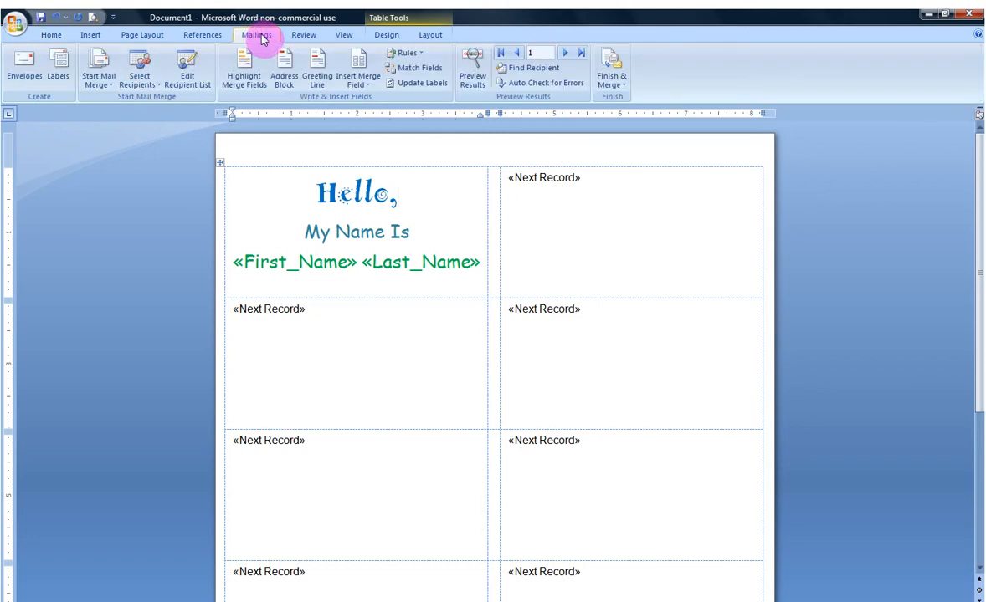
mouse_move(471, 70)
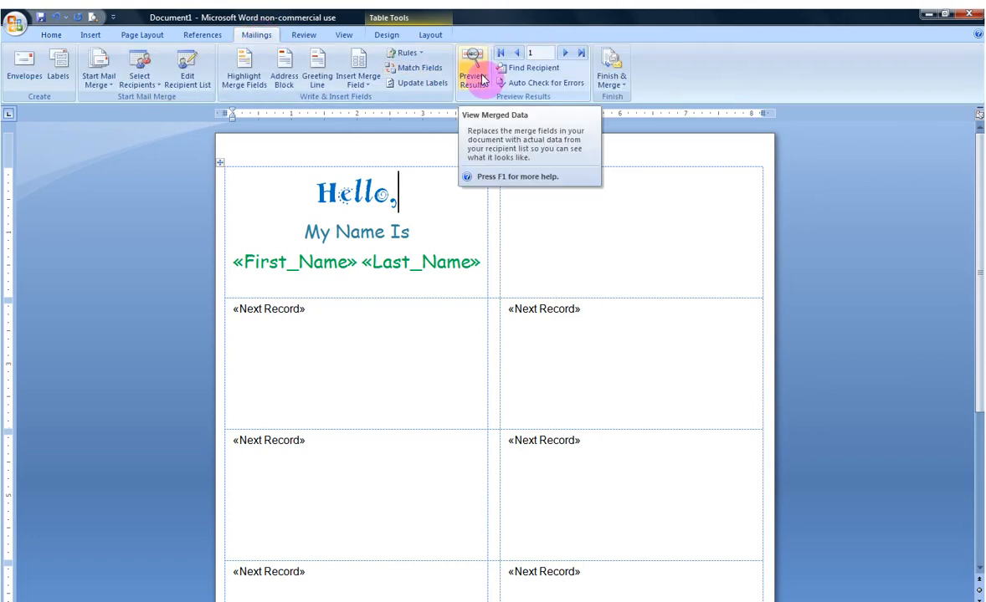
click(472, 74)
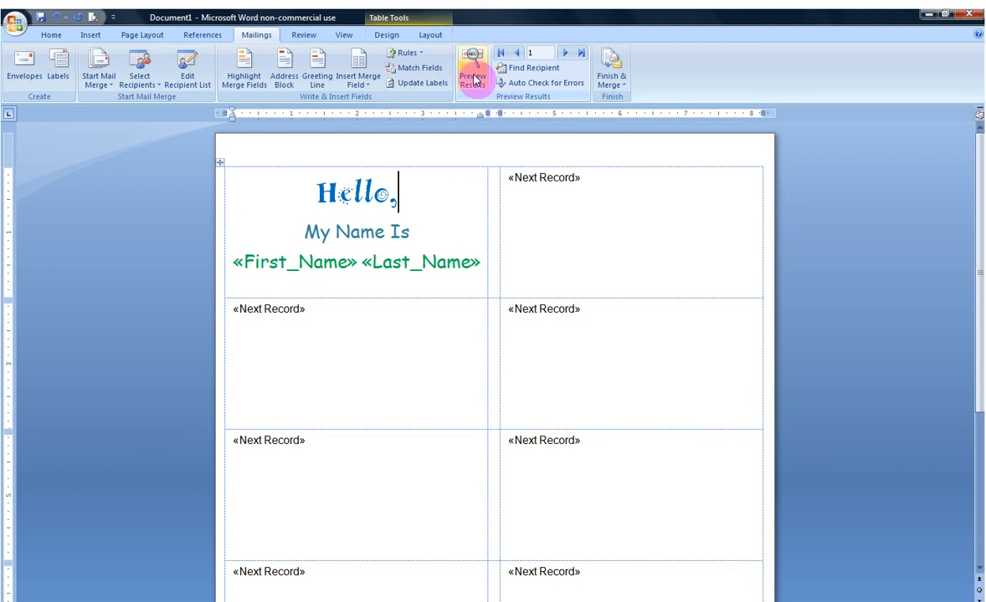
click(472, 75)
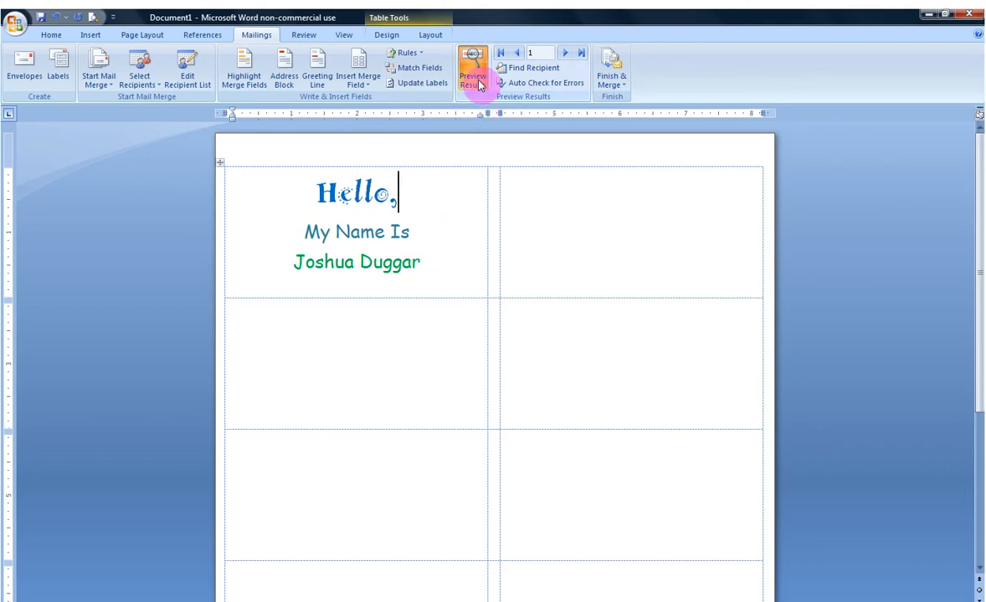
click(471, 70)
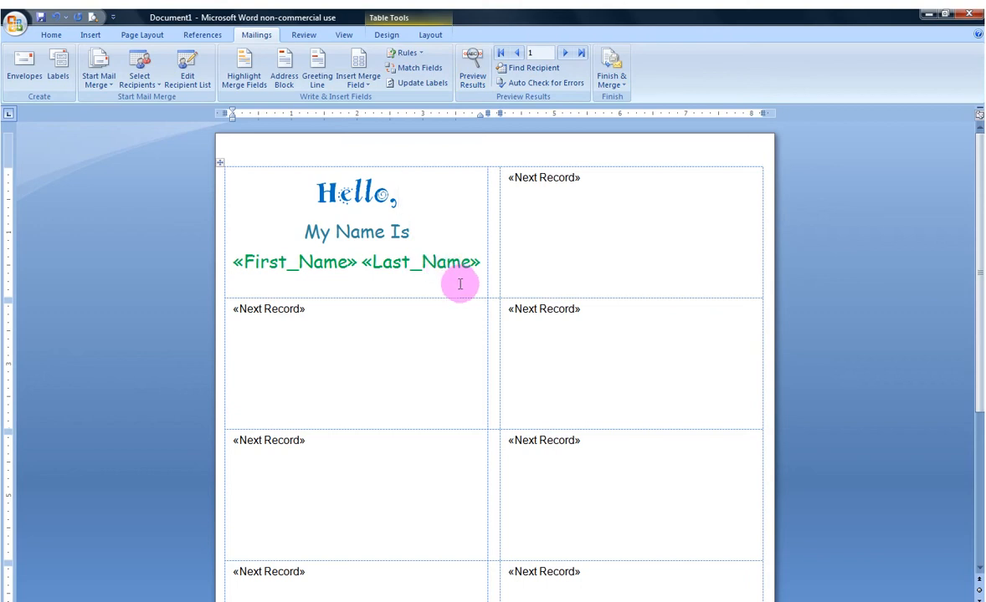
click(397, 193)
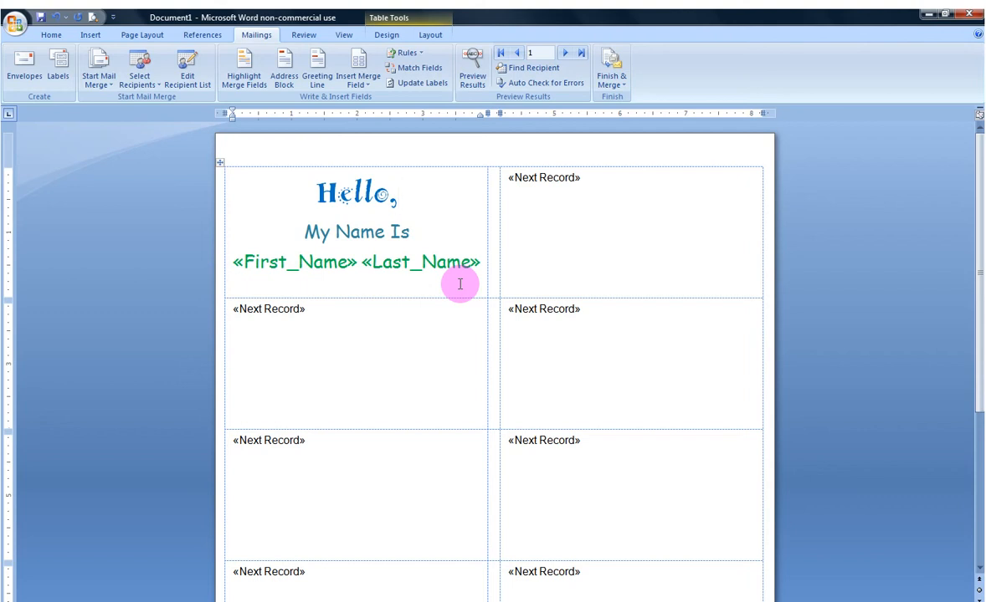
mouse_move(411, 107)
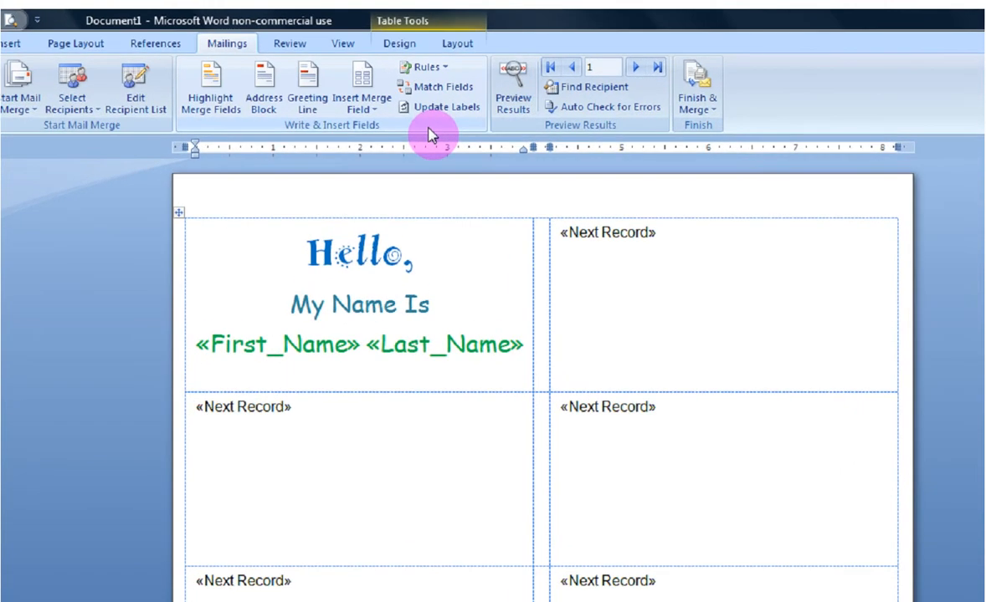
mouse_move(445, 107)
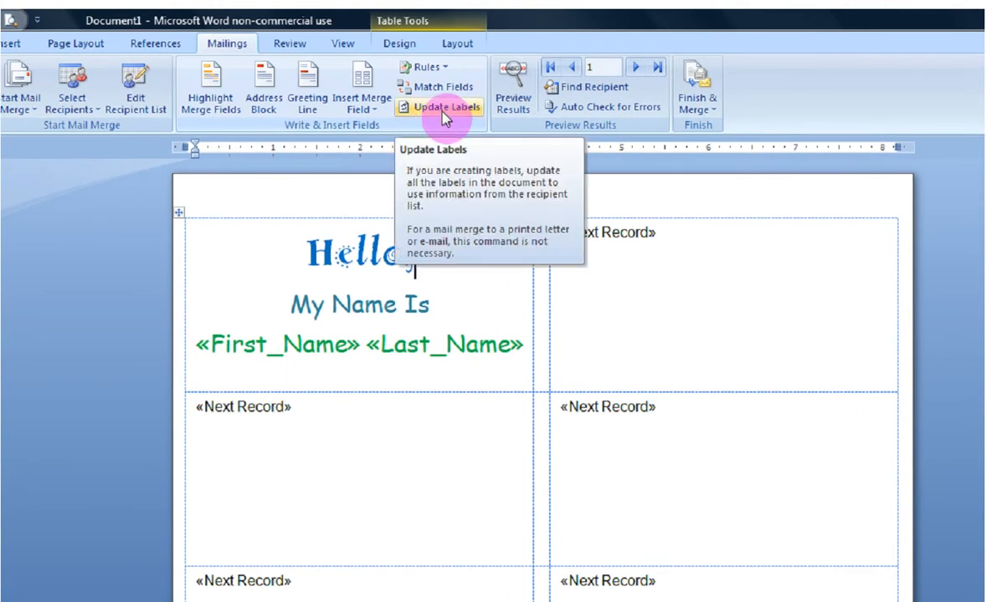
- Update all labels with the design and preview each recipient's Duggar name
click(445, 107)
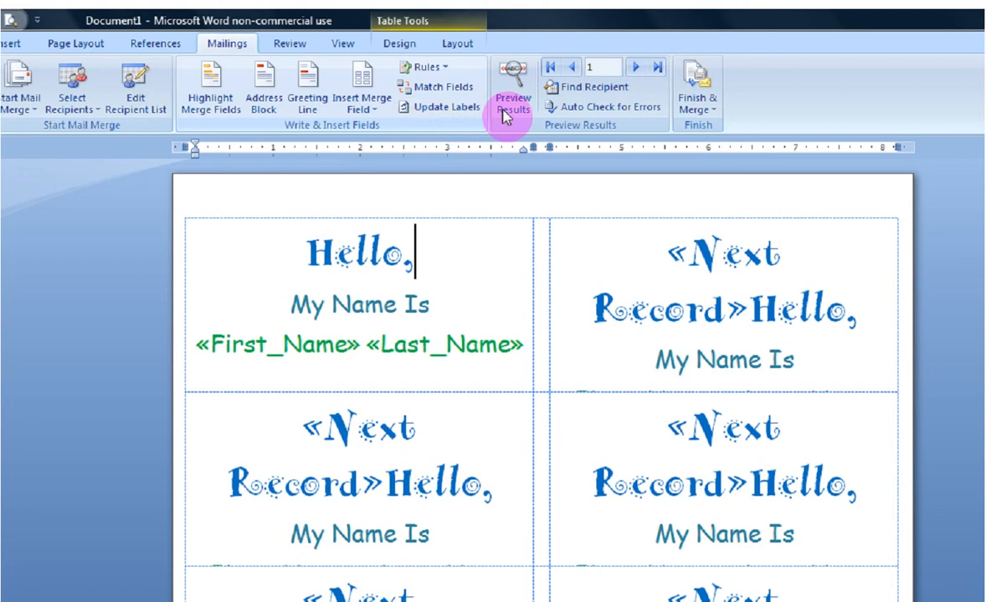
click(512, 87)
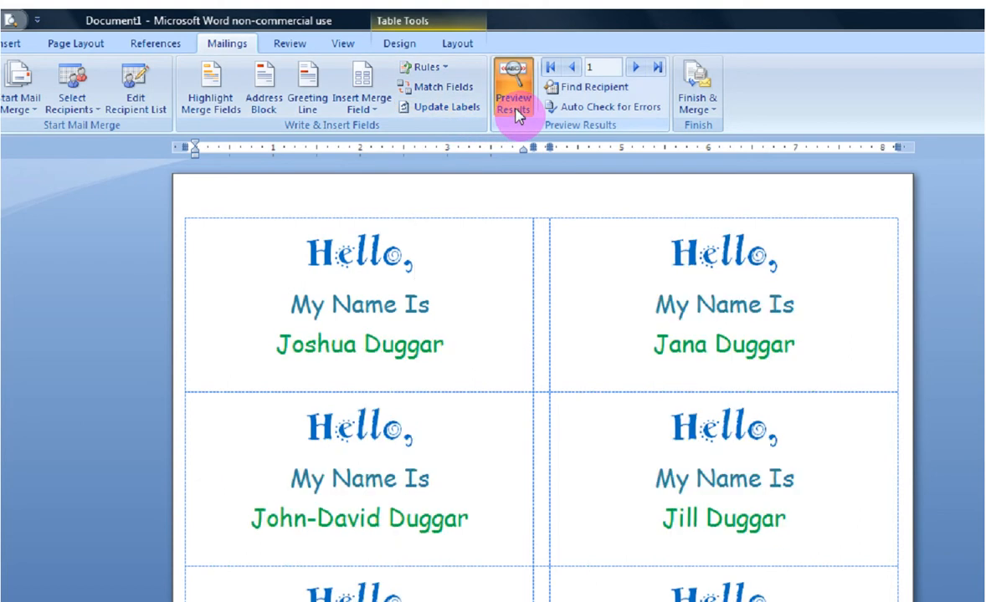
click(413, 255)
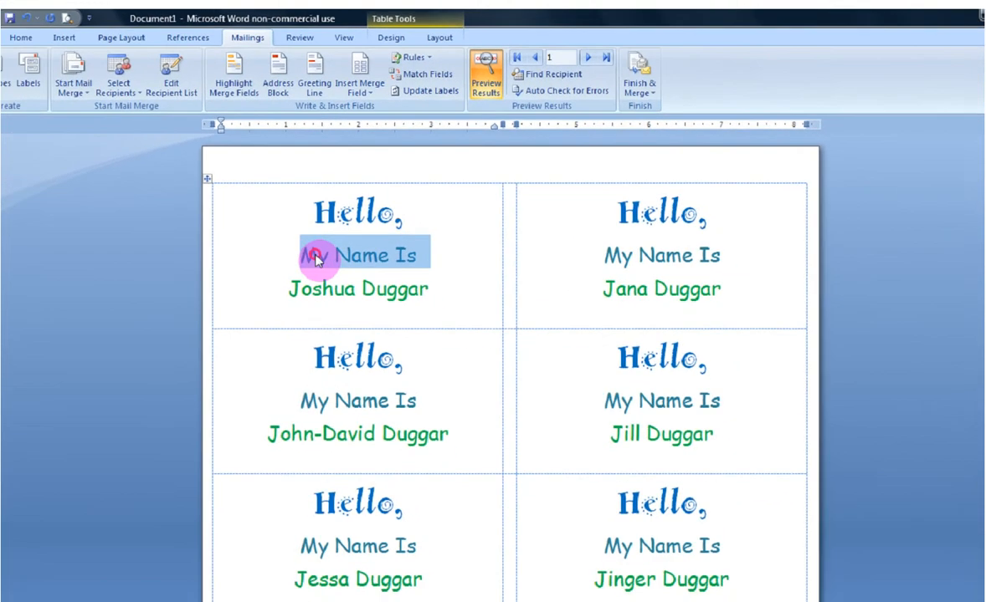
- Make My Name Is black across the labels and preview the recipient names again
click(21, 37)
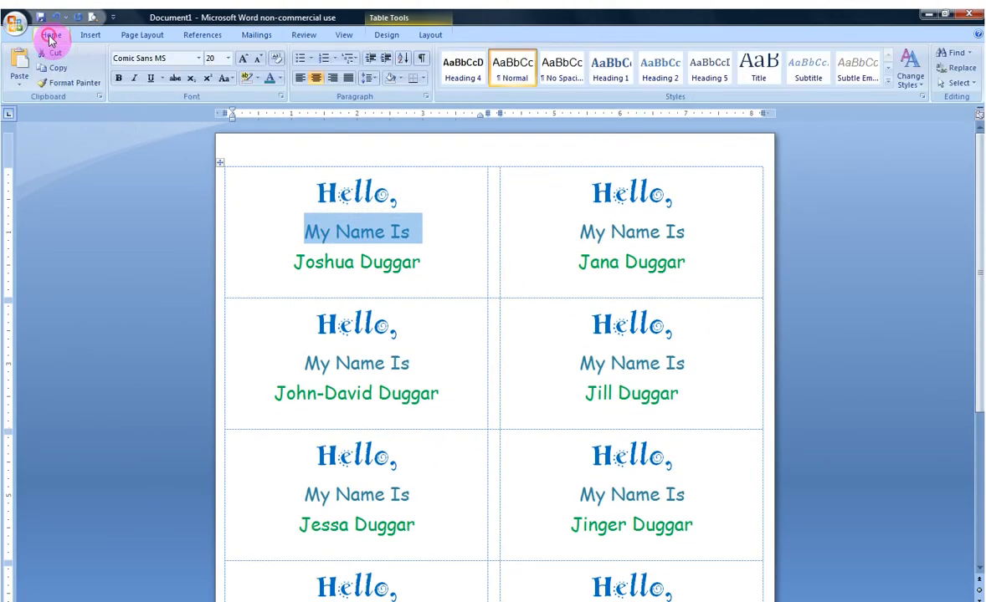
click(278, 79)
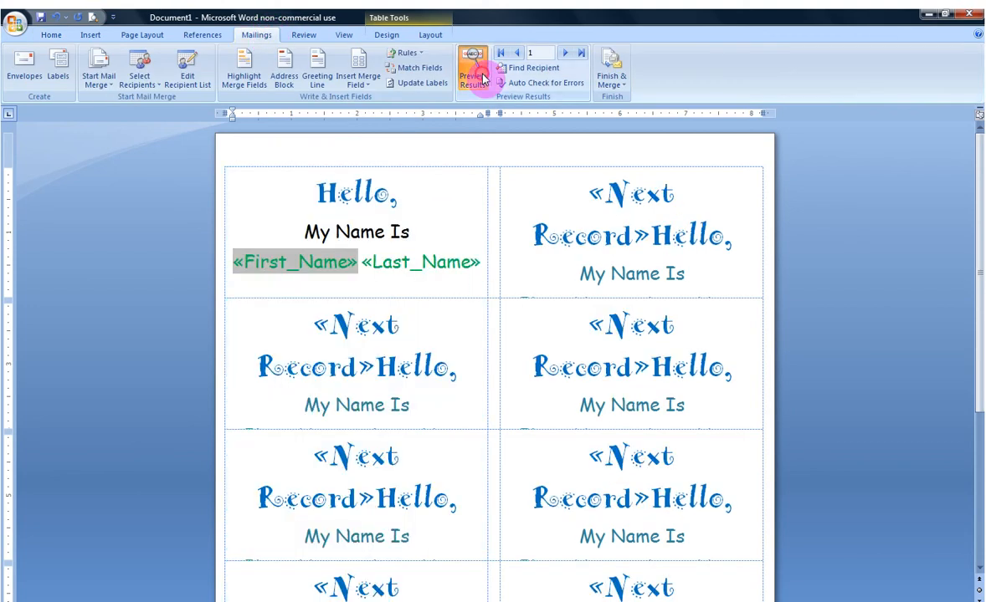
click(471, 71)
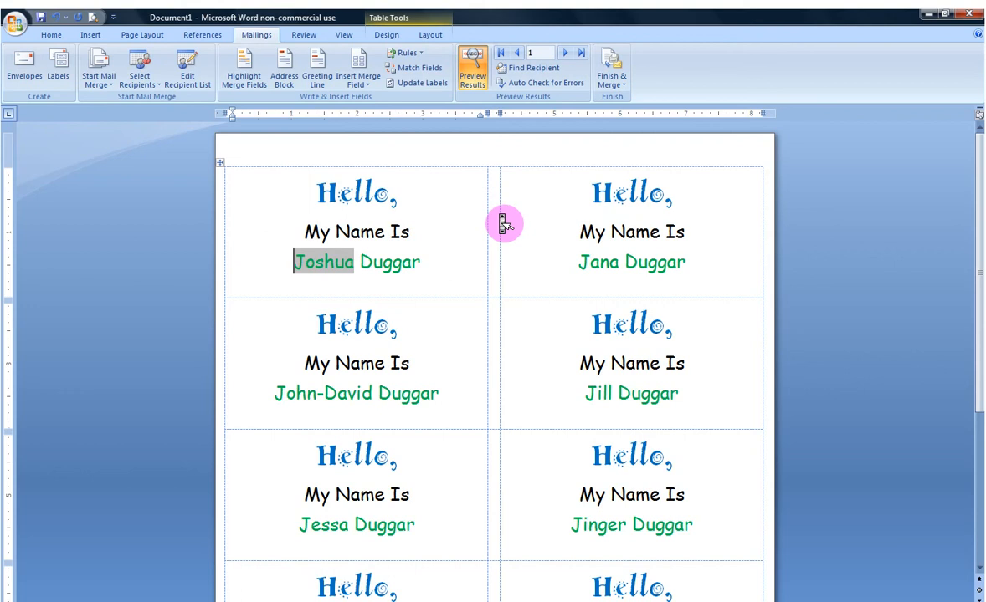
scroll(down, 3)
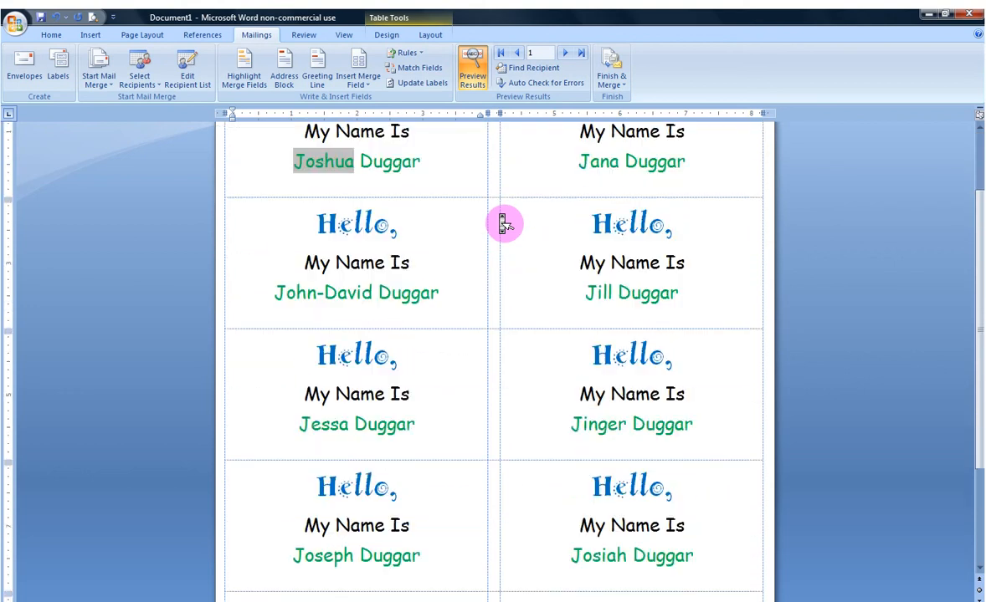
scroll(up, 3)
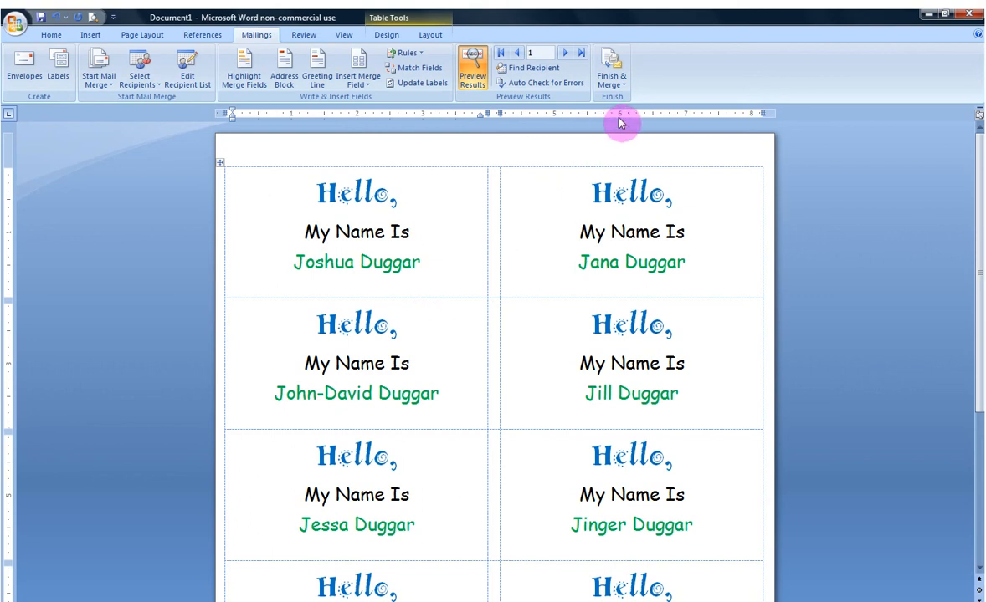
mouse_move(612, 70)
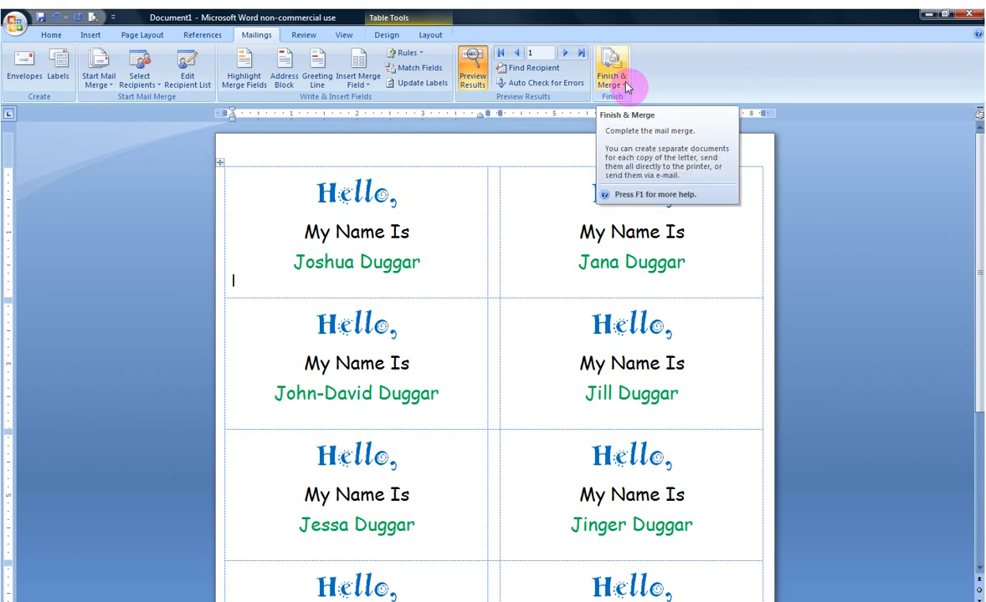
- Show the Finish & Merge choices: individual documents, print, or e-mail
click(613, 70)
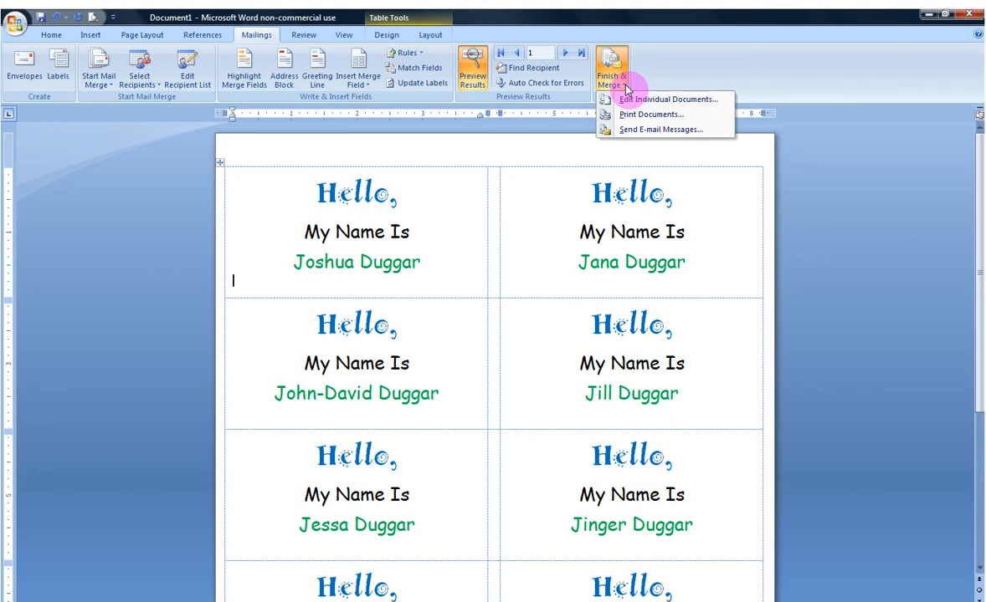
mouse_move(666, 98)
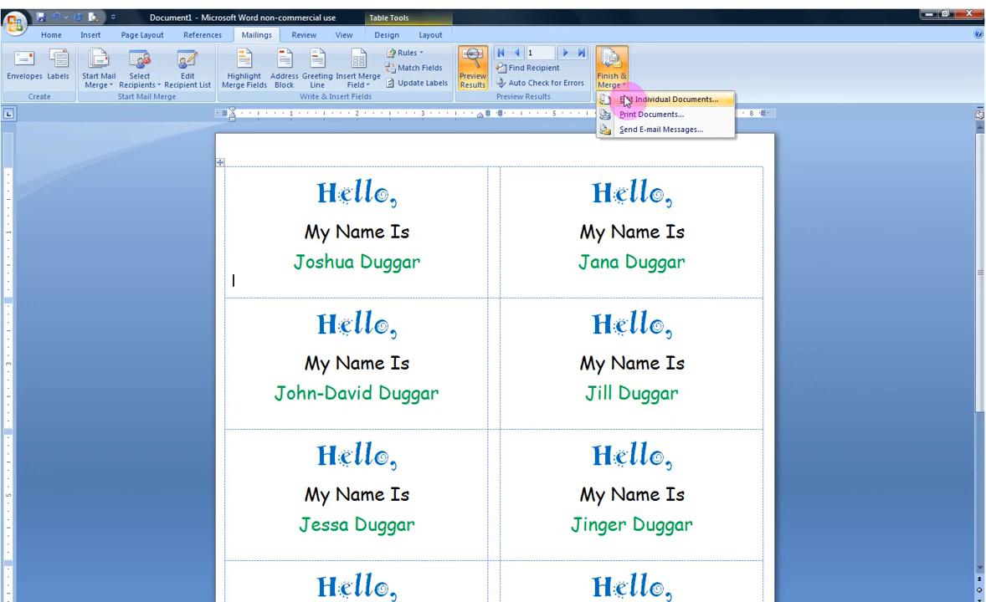
mouse_move(649, 113)
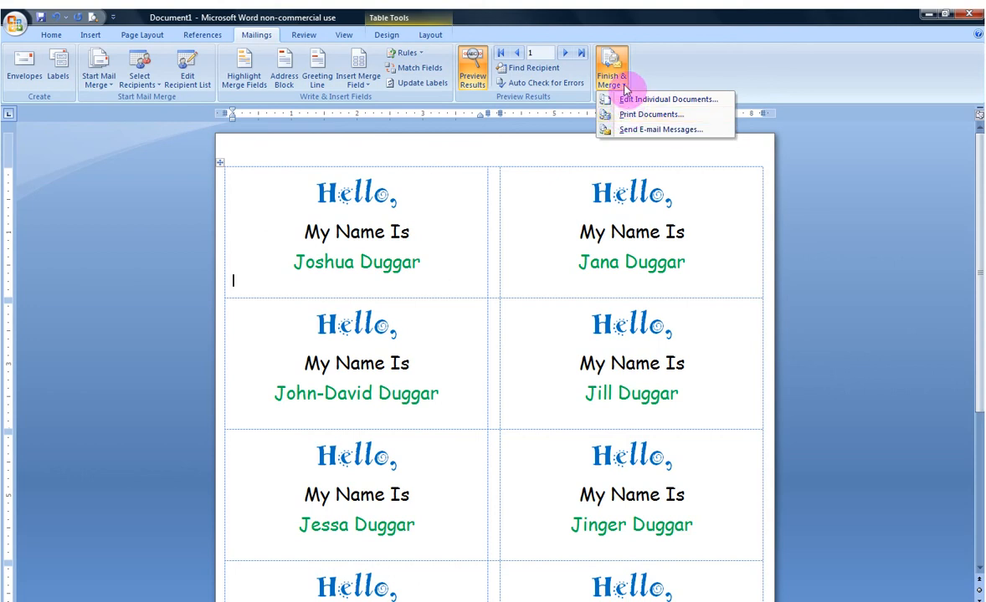
mouse_move(669, 99)
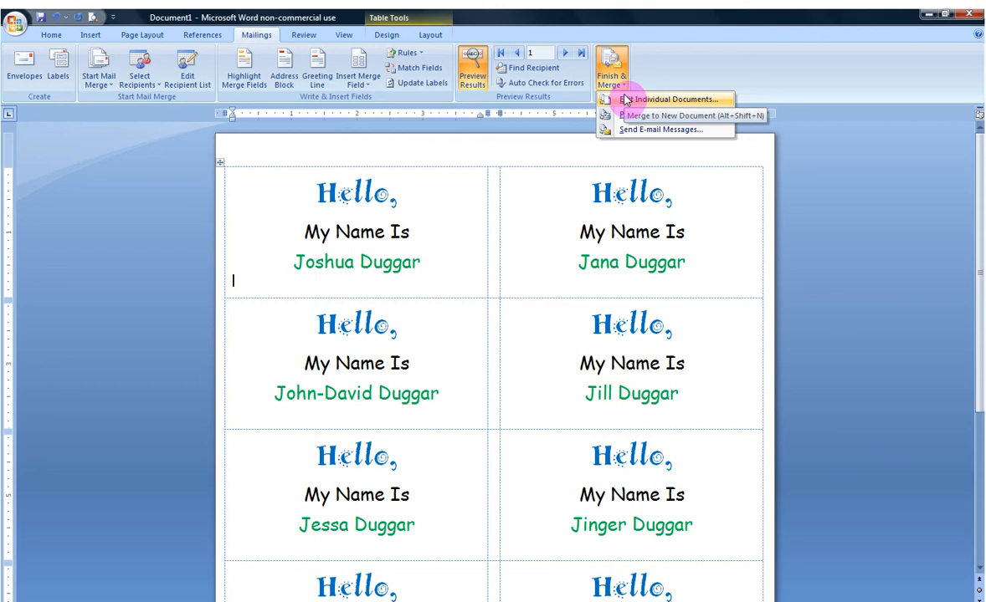
- Merge all records to a new document via Edit Individual Documents, creating Labels1
click(669, 115)
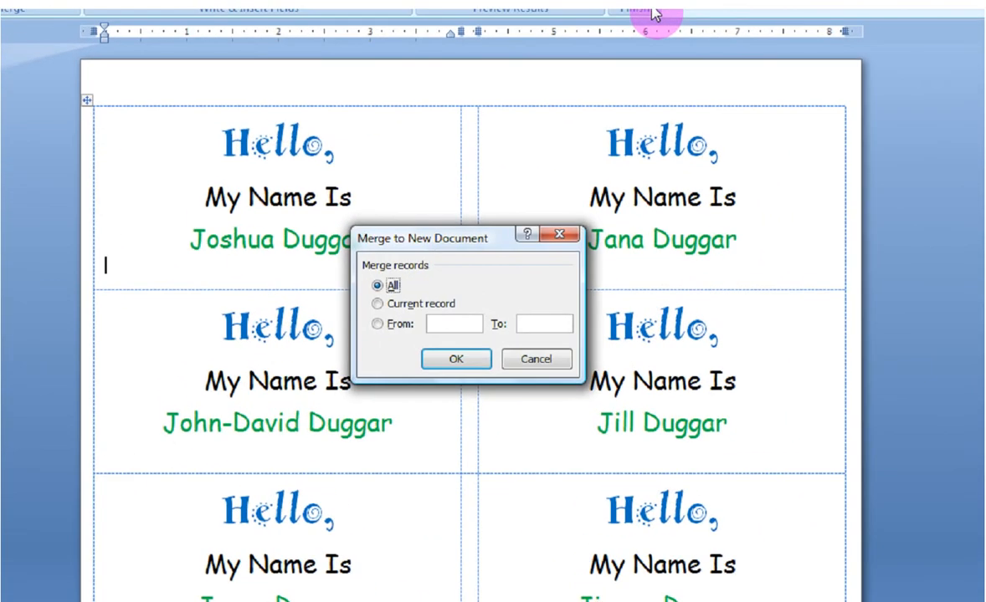
mouse_move(393, 274)
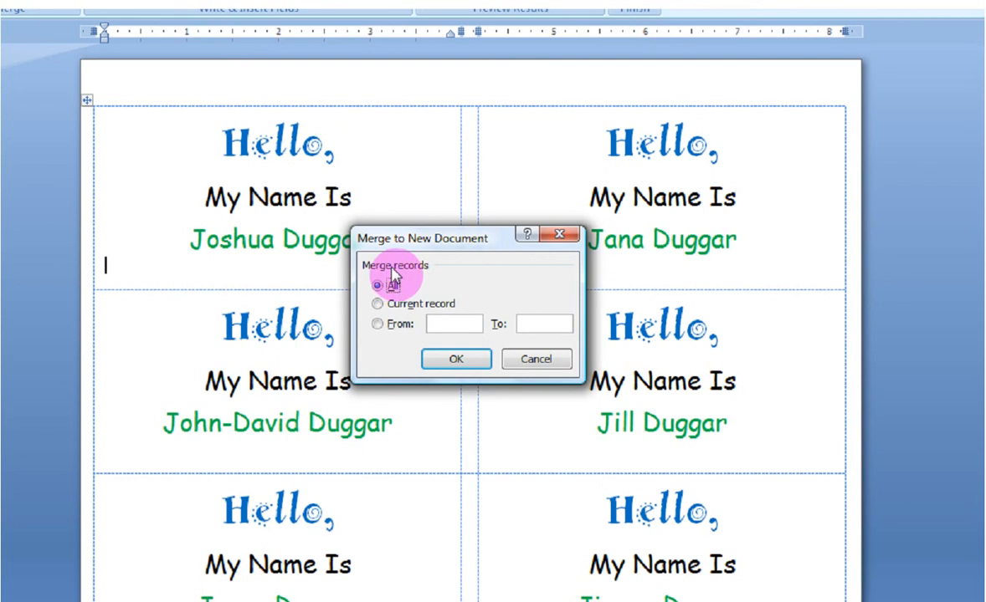
mouse_move(405, 316)
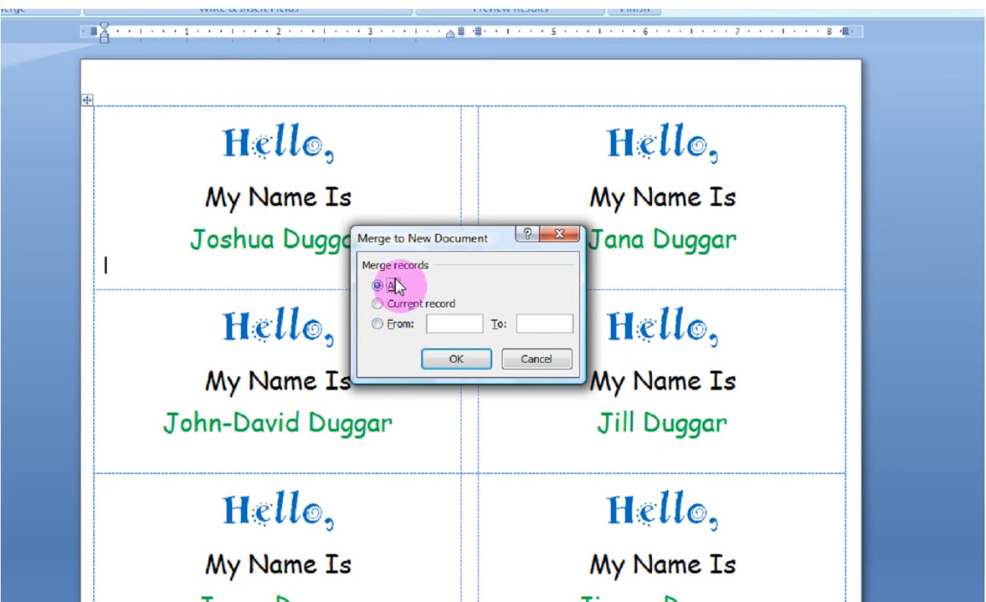
mouse_move(444, 285)
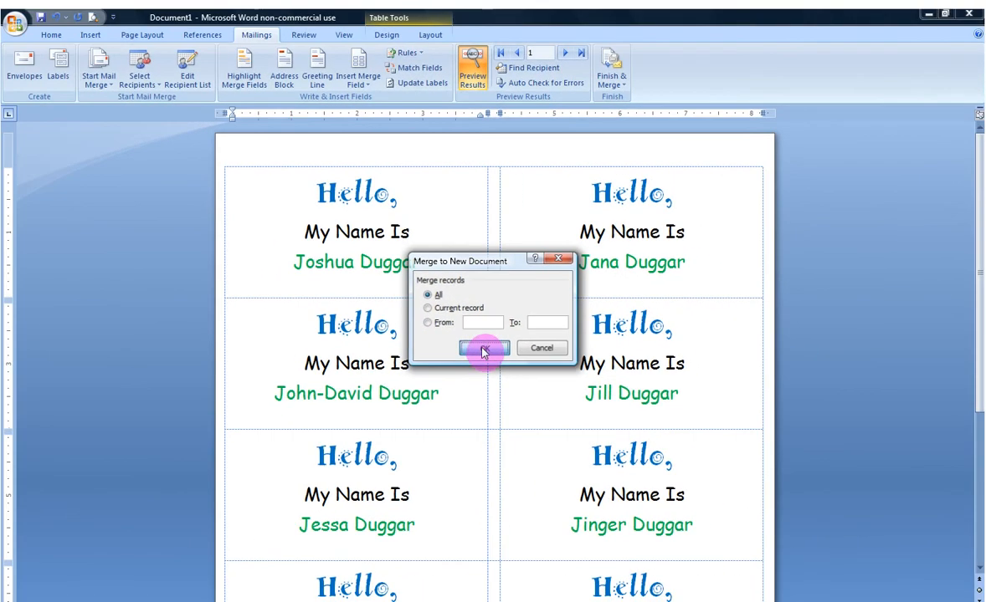
click(483, 348)
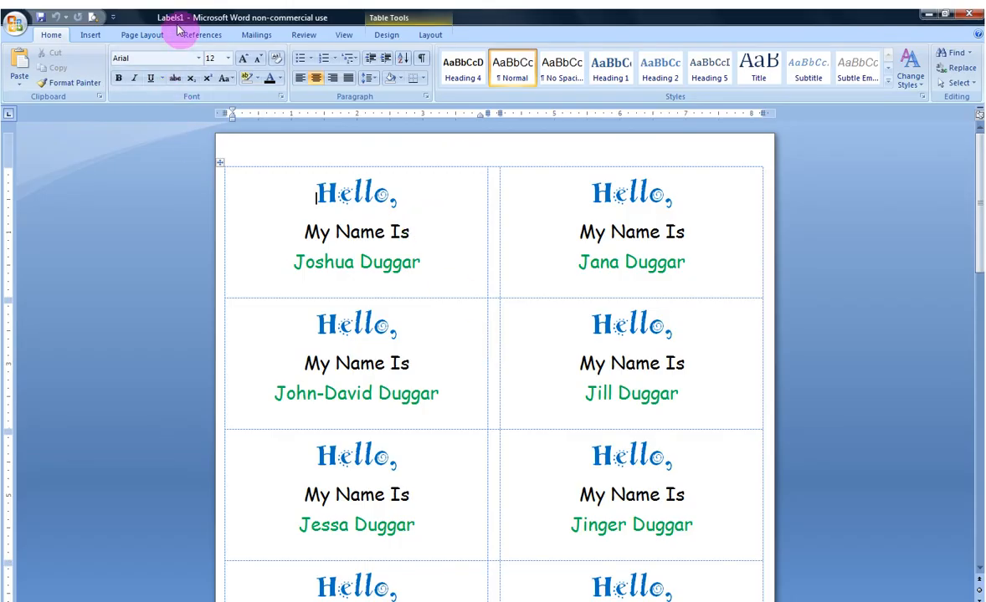
mouse_move(308, 173)
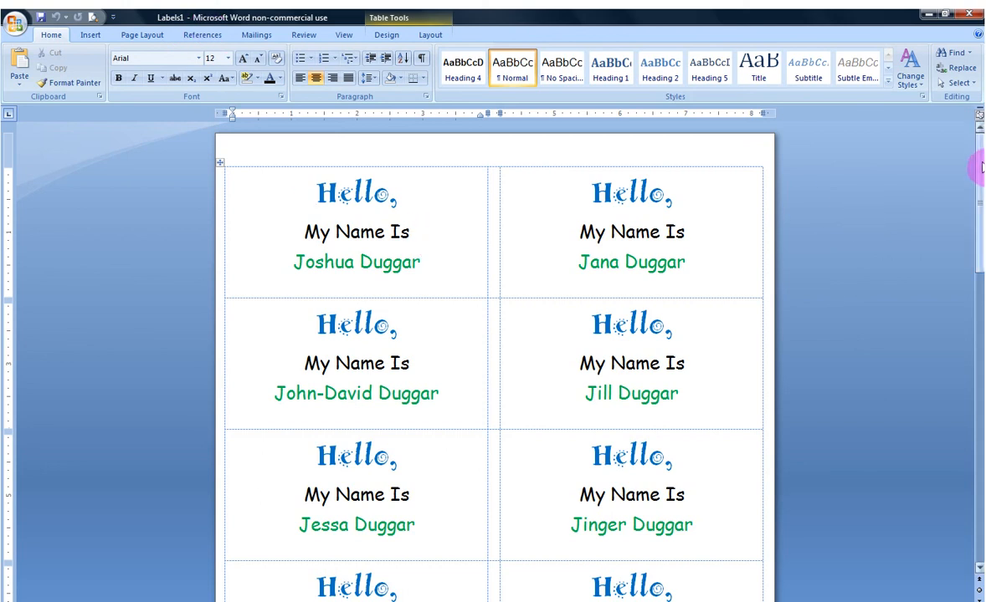
scroll(down, 3)
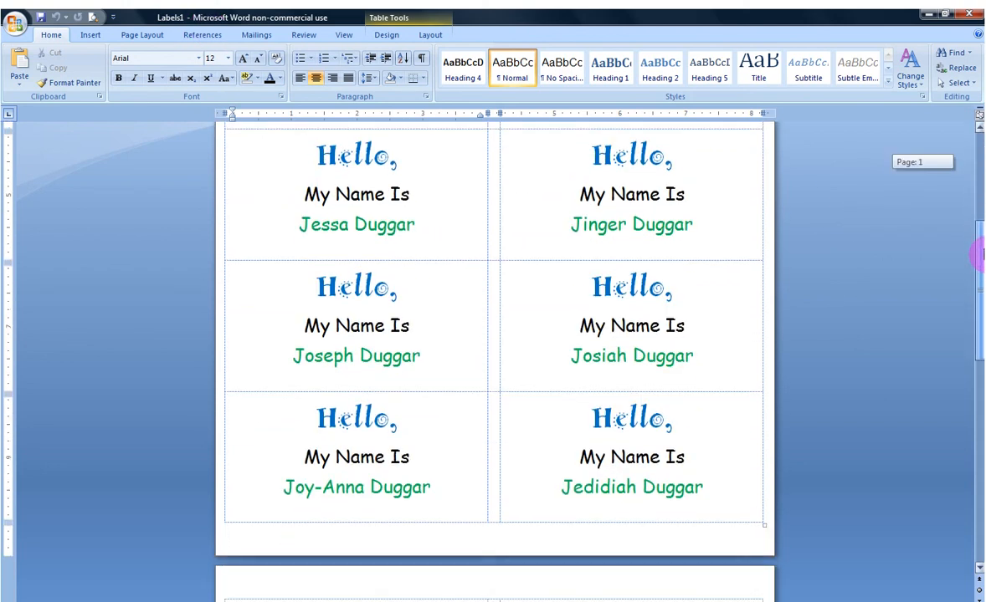
scroll(down, 3)
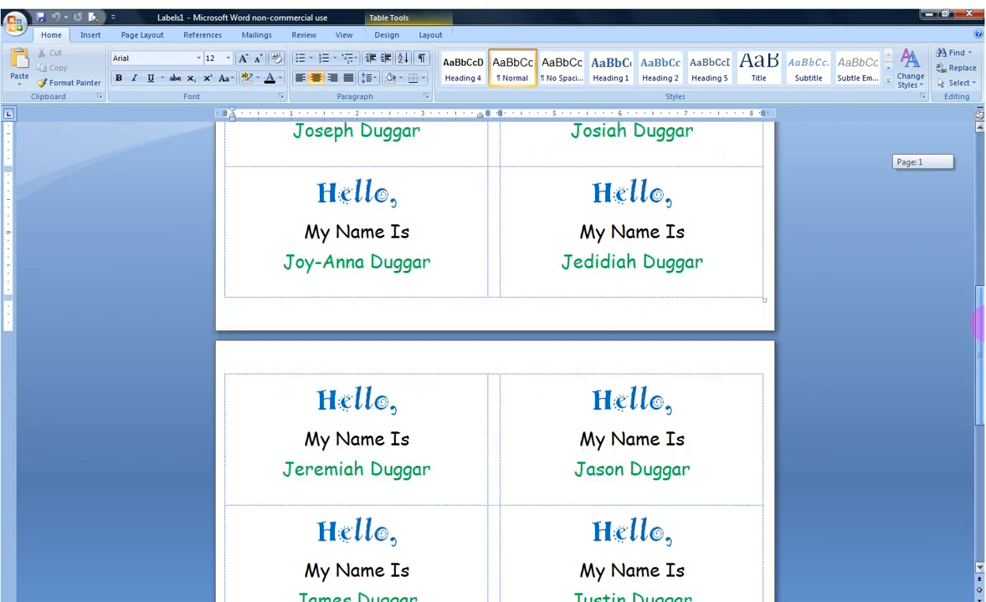
scroll(down, 3)
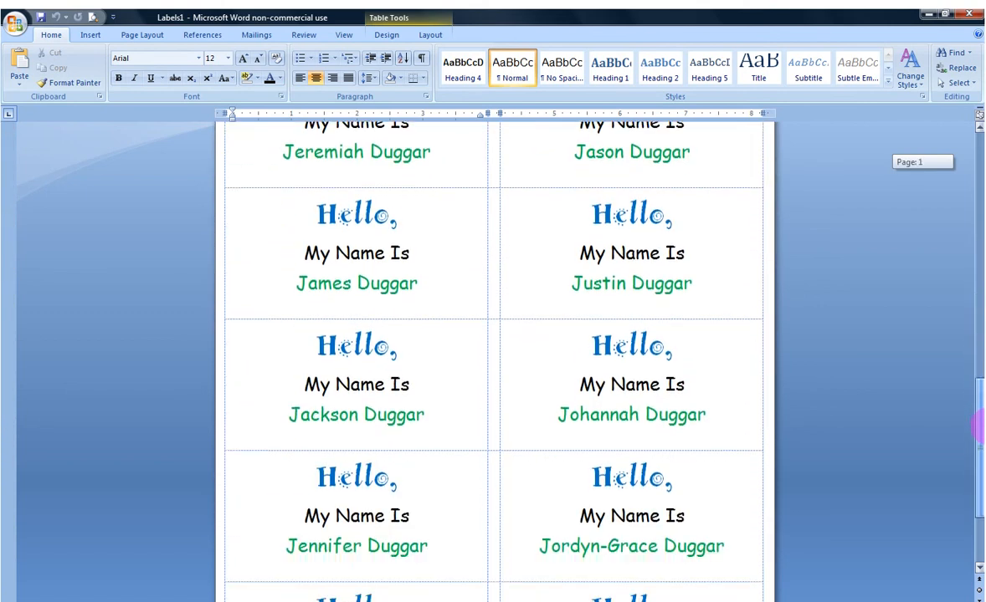
scroll(down, 3)
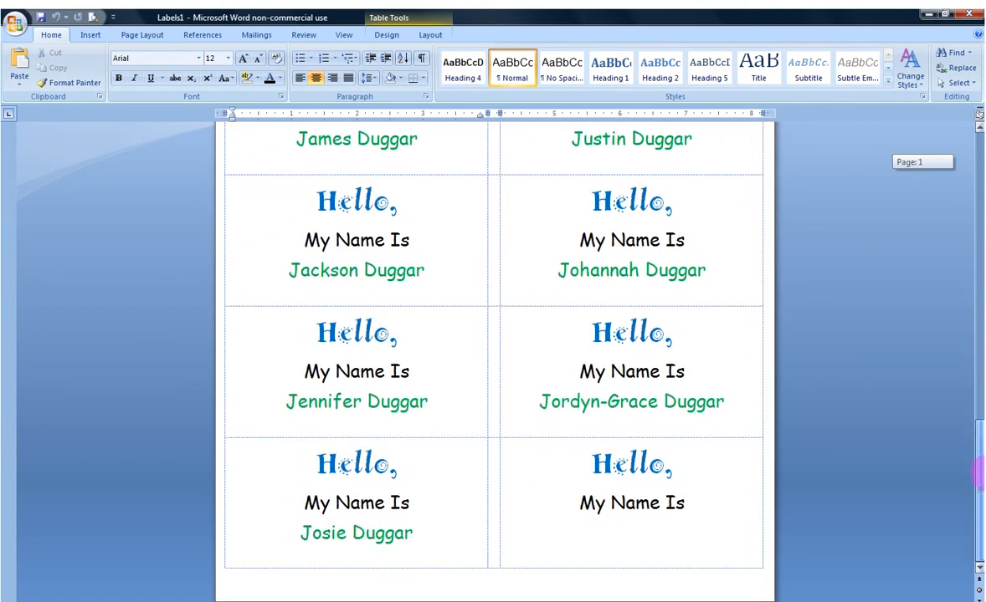
mouse_move(532, 582)
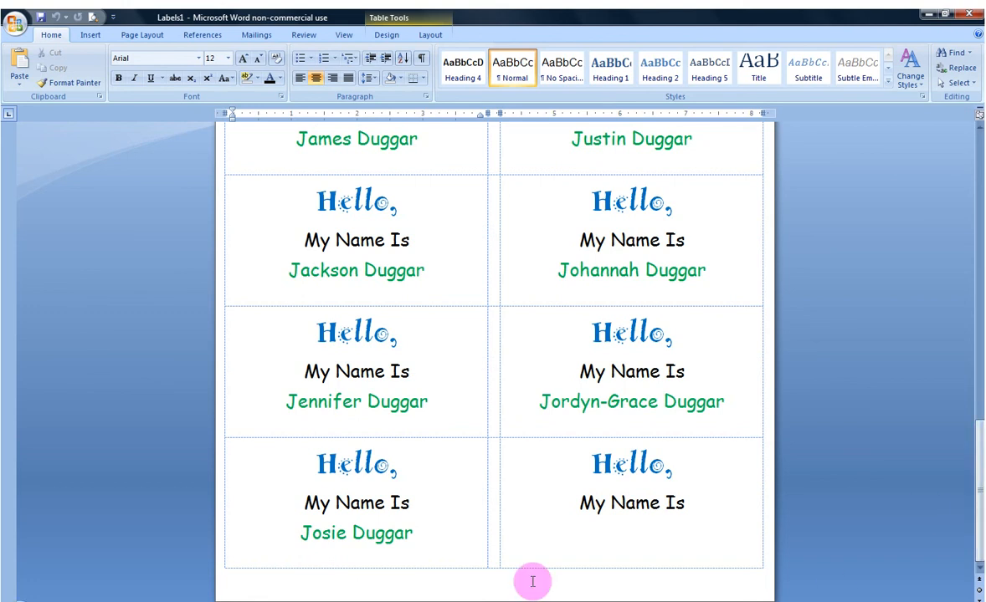